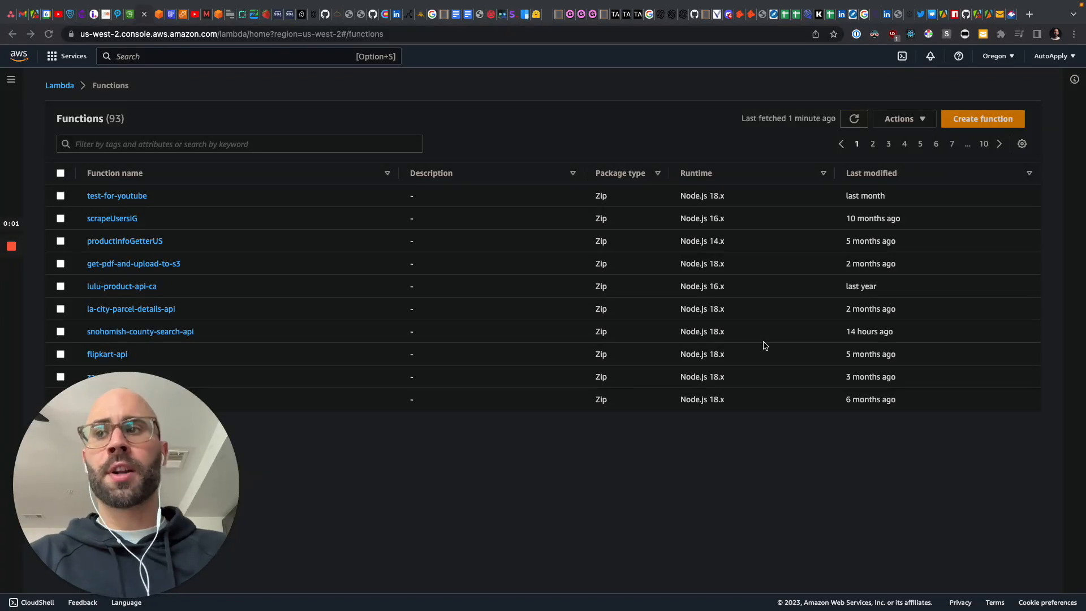
{"action": "mouse_move", "coordinate": [679, 478]}
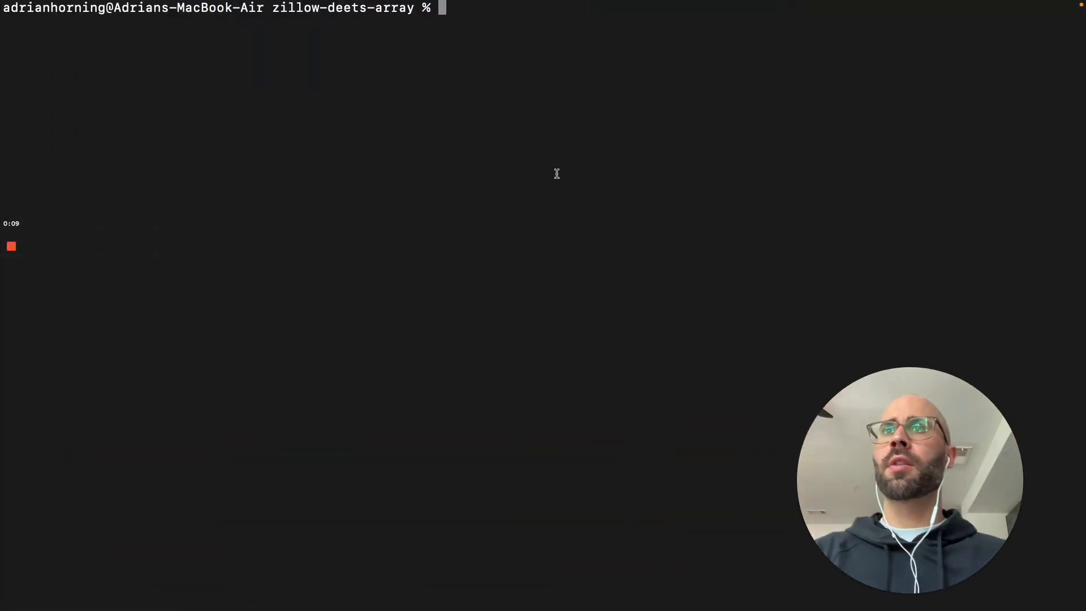
Move up to lambda-functions, then create and enter a new demo-cron folder.
{"action": "type", "text": "cd .."}
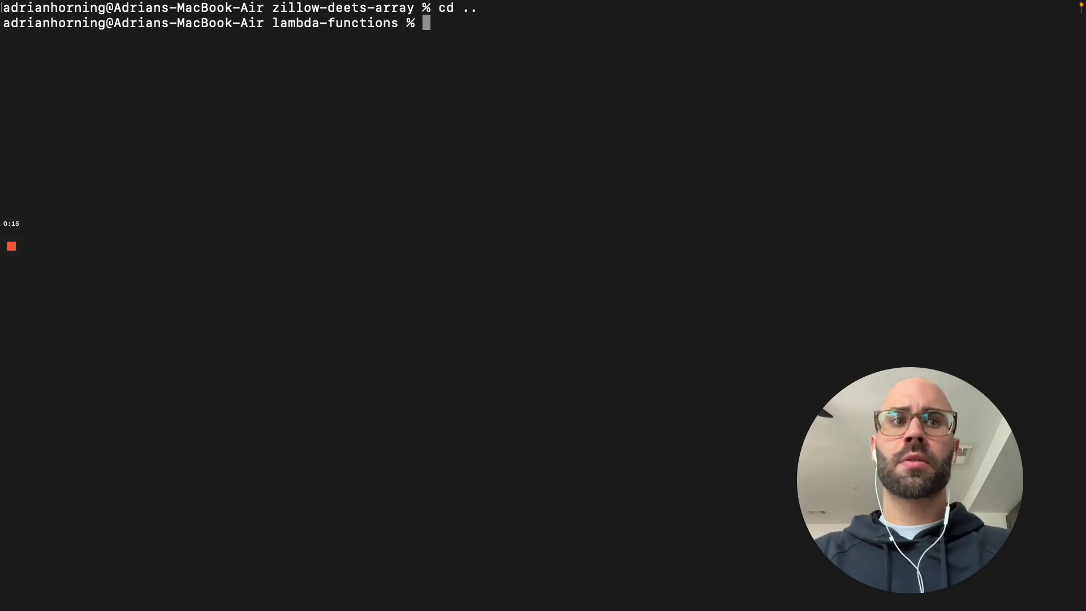
{"action": "type", "text": "mkdir"}
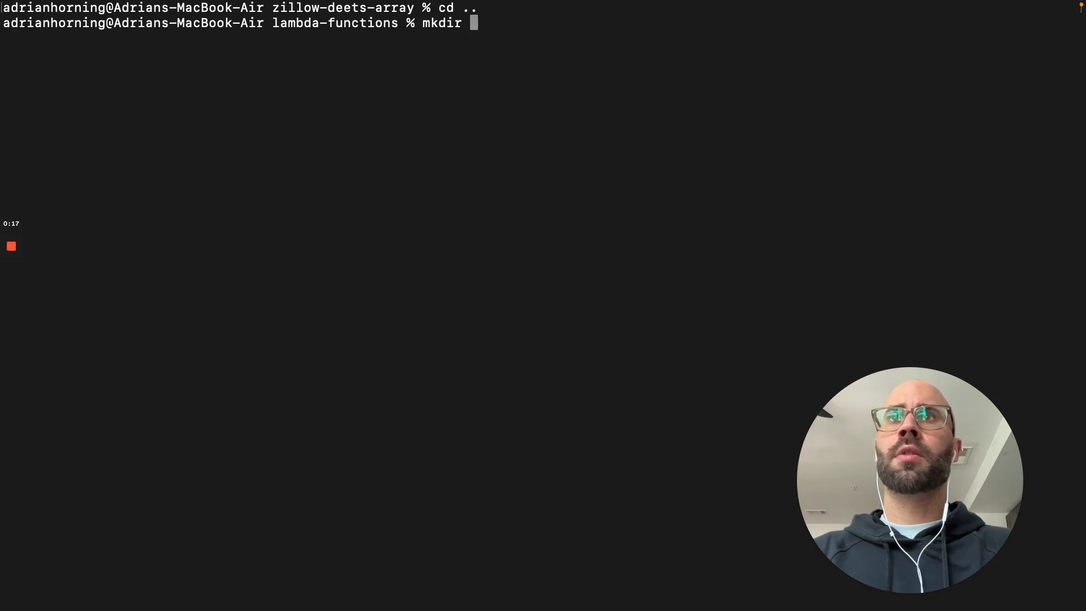
{"action": "type", "text": "d"}
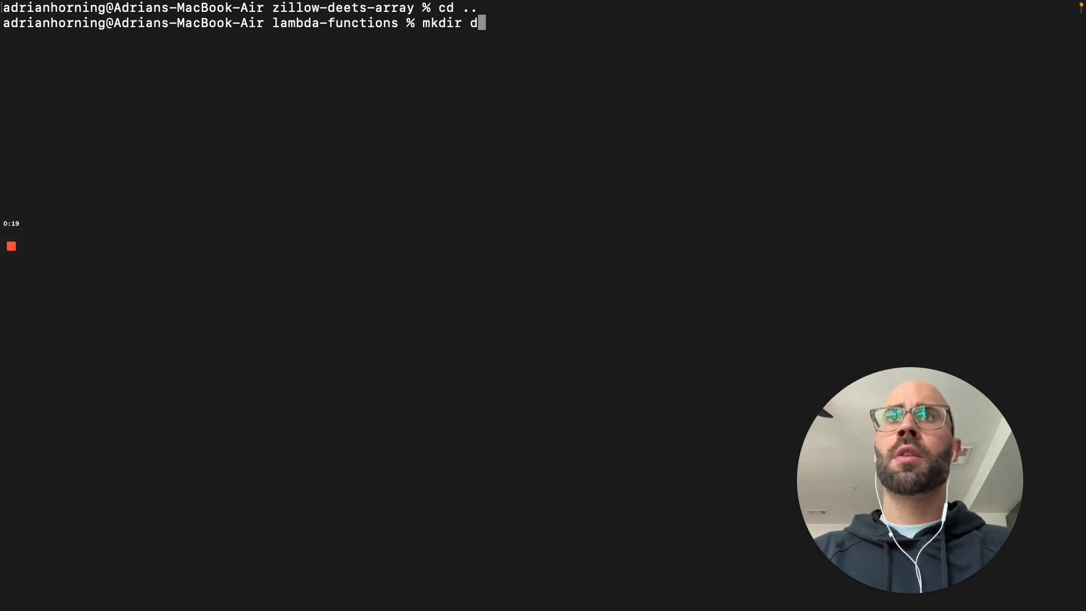
{"action": "type", "text": "emo-cron"}
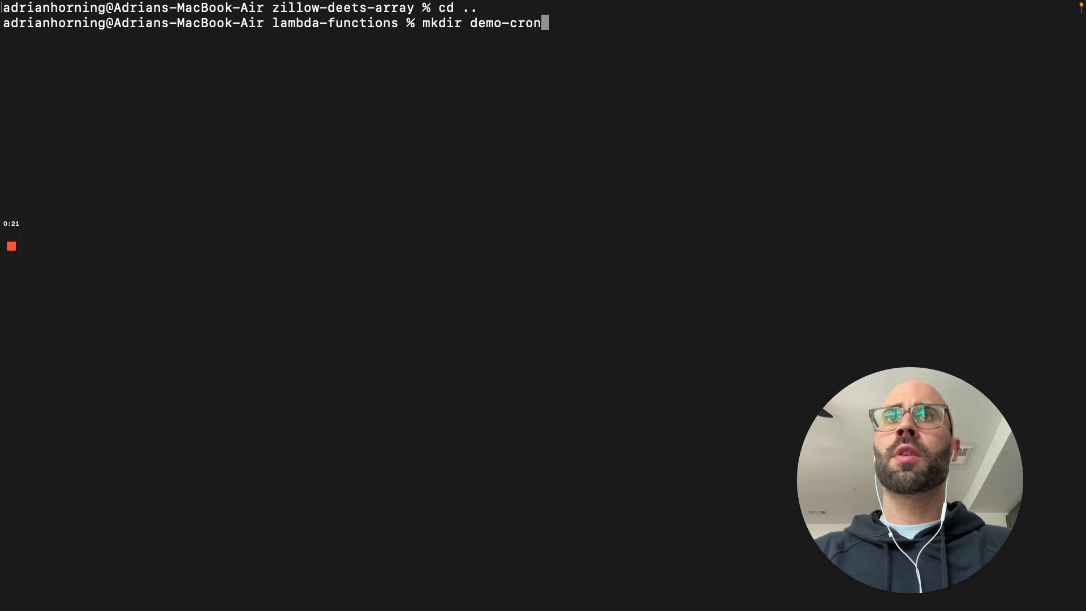
{"action": "type", "text": "cd demo"}
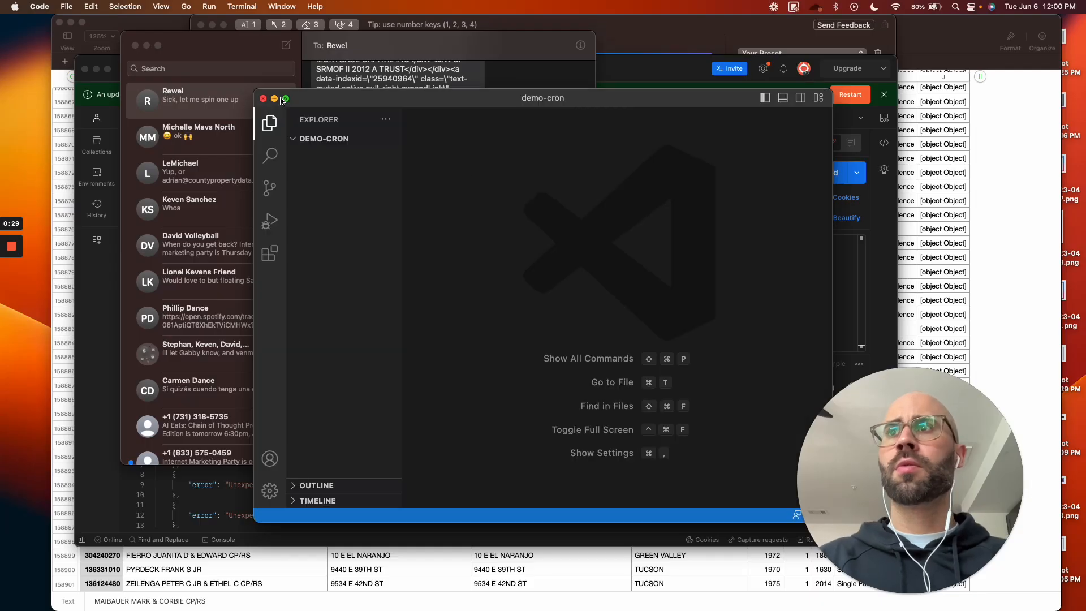
Make the VS Code window full screen, dismiss the notification, and open the Terminal menu.
{"action": "left_click", "coordinate": [284, 98]}
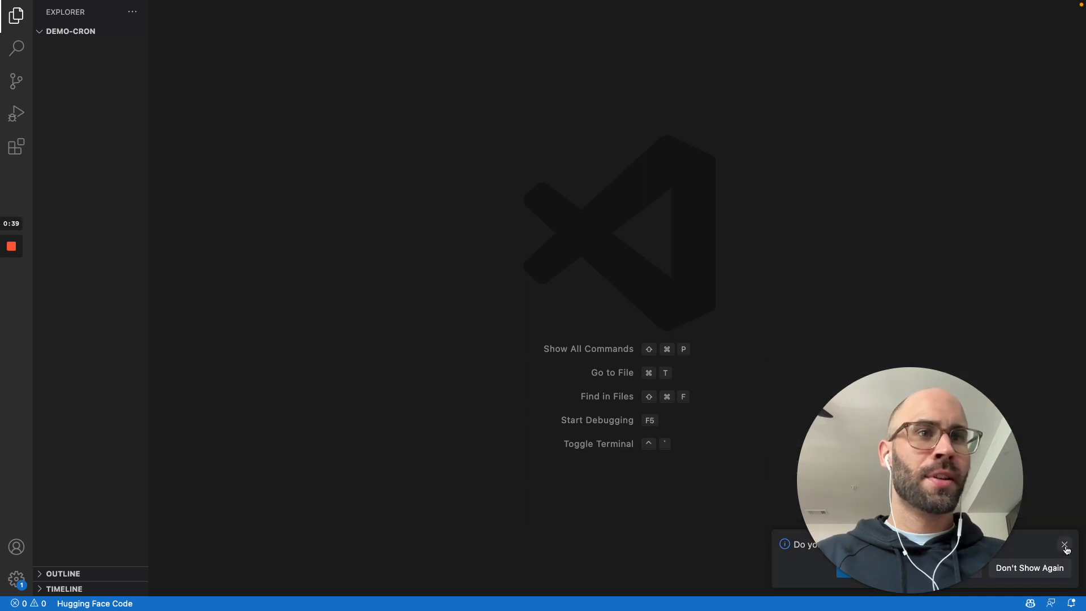
{"action": "left_click", "coordinate": [1065, 545]}
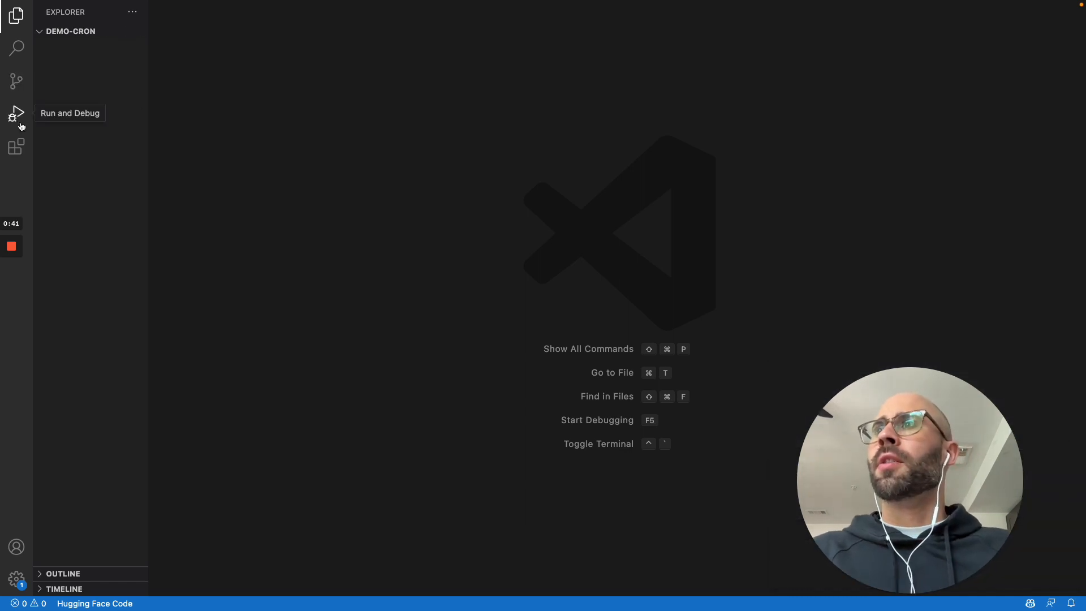
{"action": "left_click", "coordinate": [125, 6]}
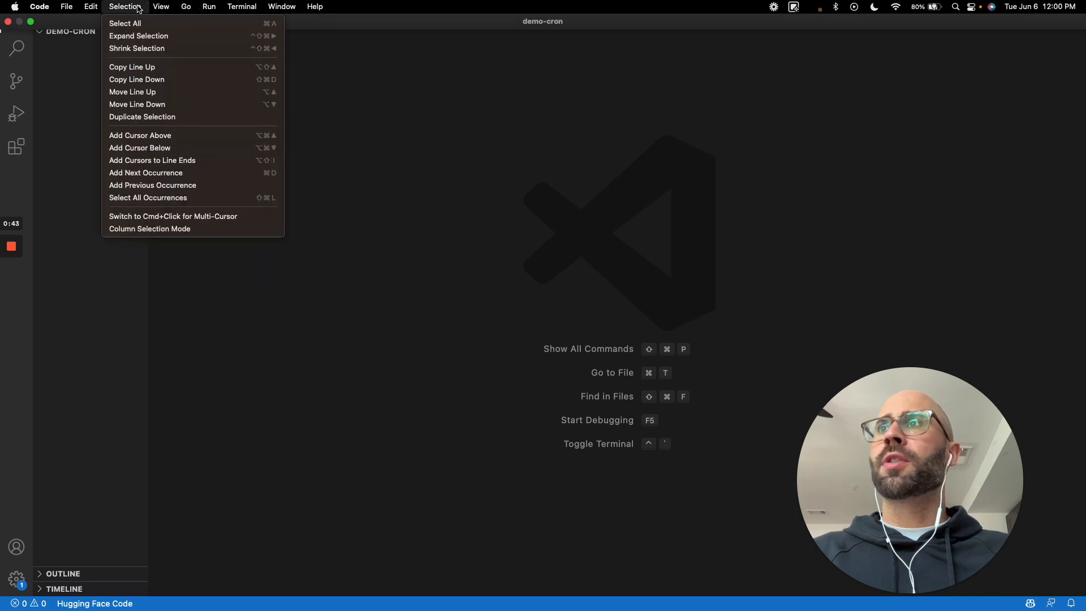
{"action": "left_click", "coordinate": [241, 6]}
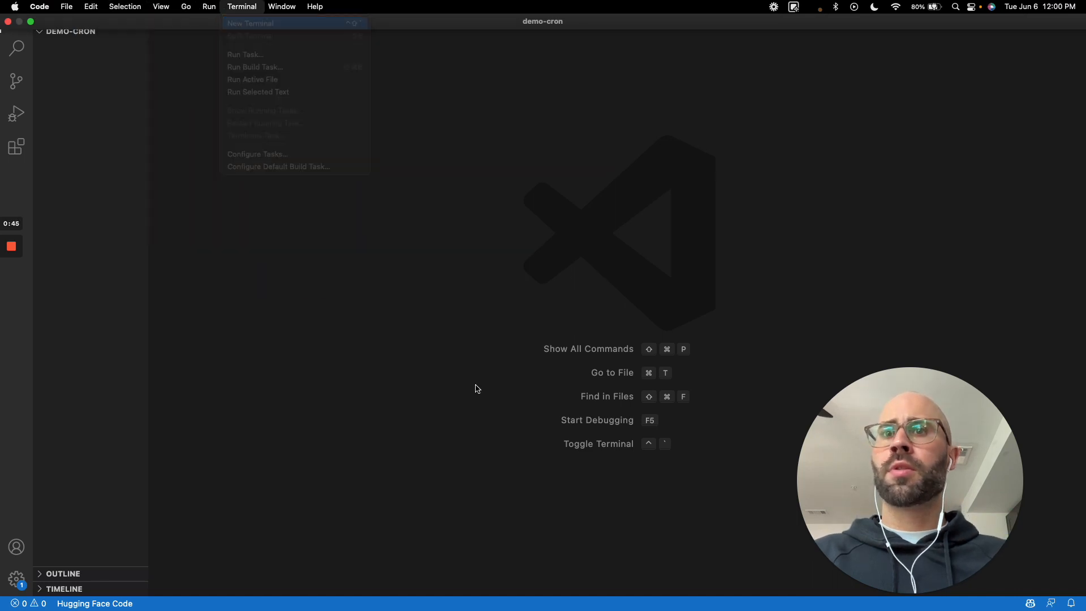
Run npm init -y in a new terminal and set package.json type to module.
{"action": "left_click", "coordinate": [250, 22]}
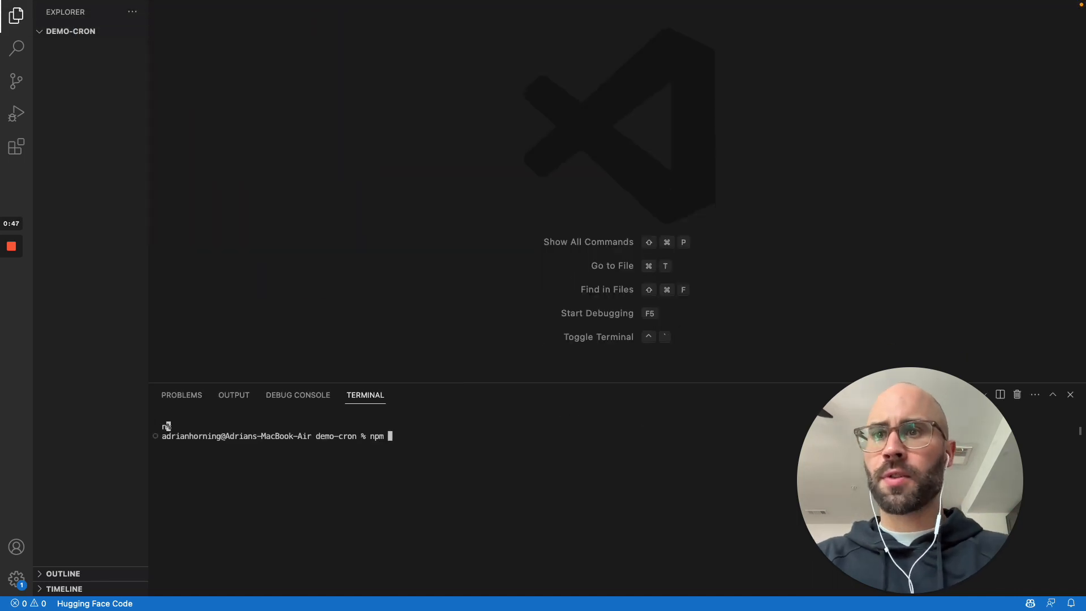
{"action": "type", "text": "init --y"}
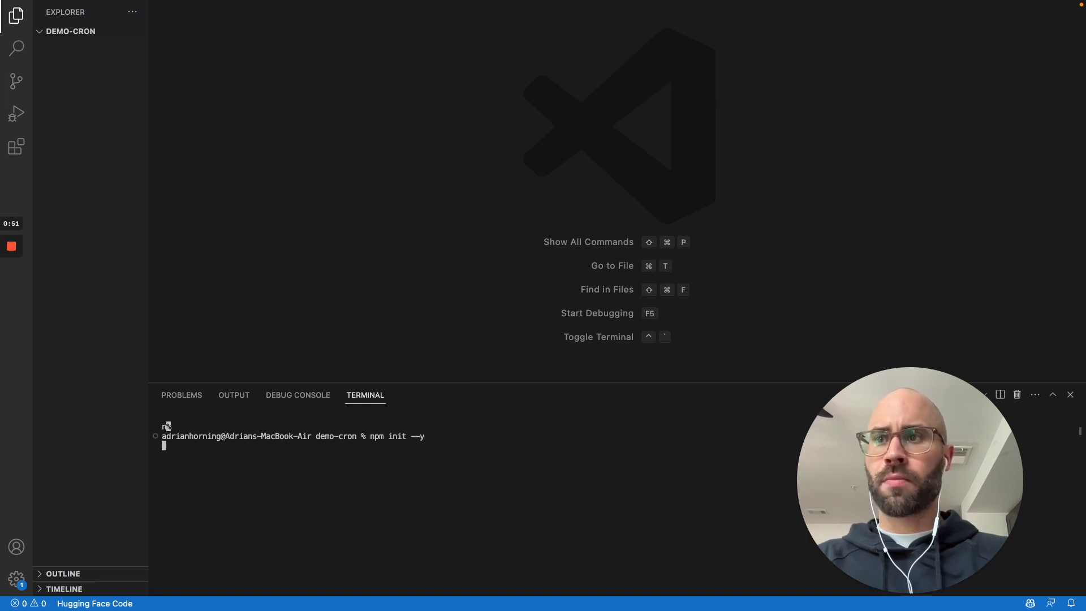
{"action": "key", "text": "Enter"}
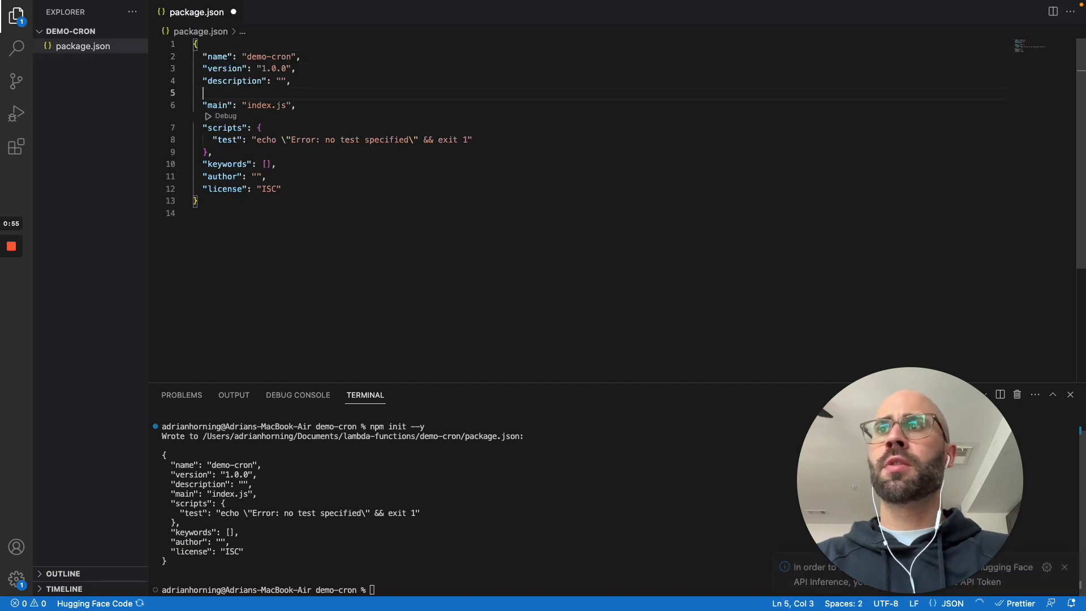
{"action": "type", "text": "\"type\": ,"}
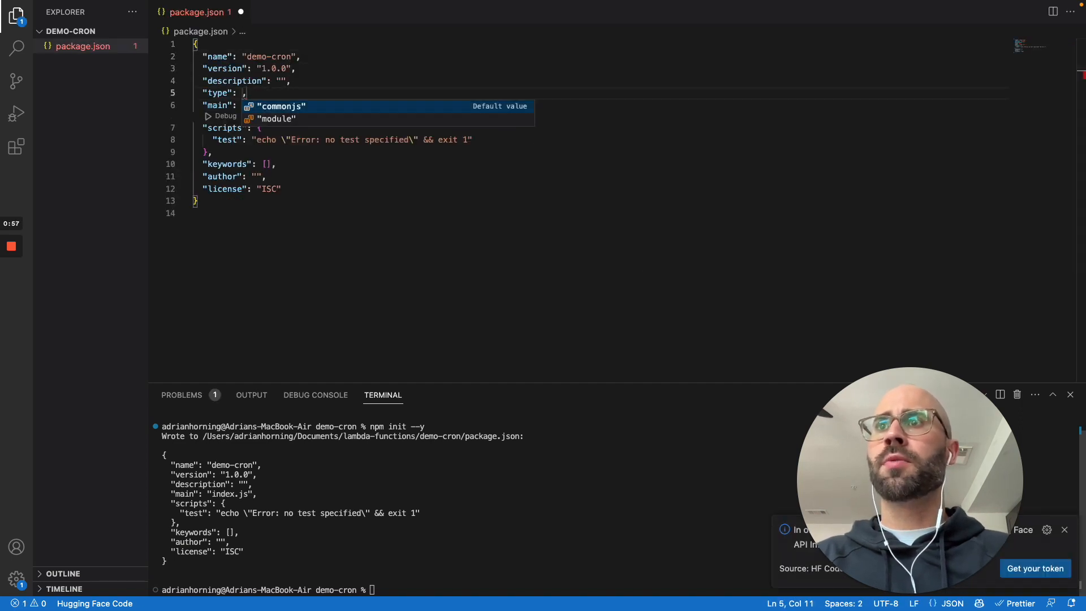
{"action": "left_click", "coordinate": [277, 118]}
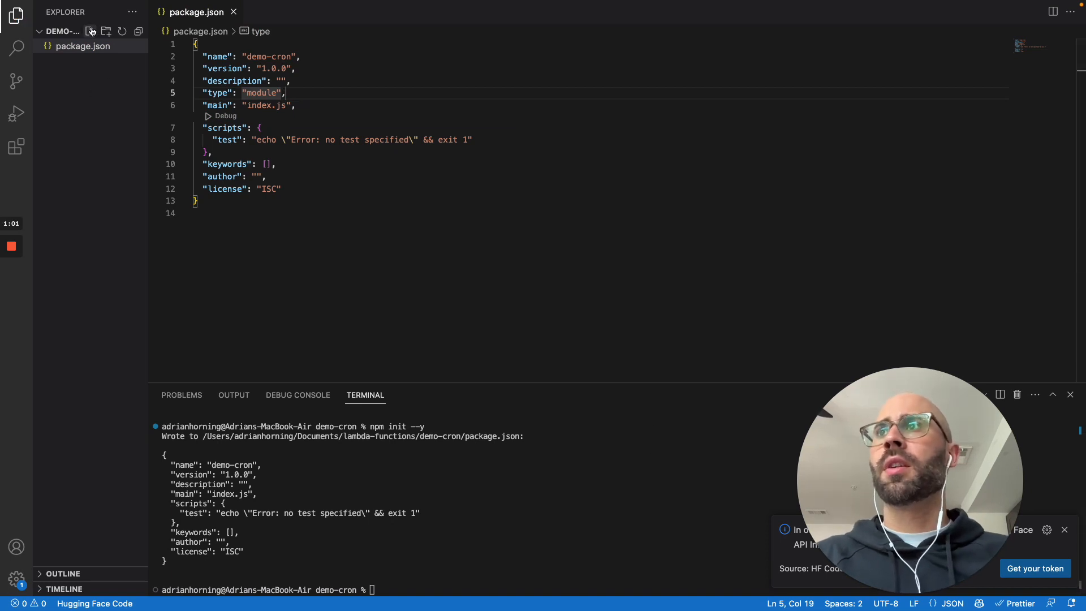
Create and save index.js with an async handler that logs 'Hello World' and returns.
{"action": "left_click", "coordinate": [90, 31]}
{"action": "type", "text": "index.js"}
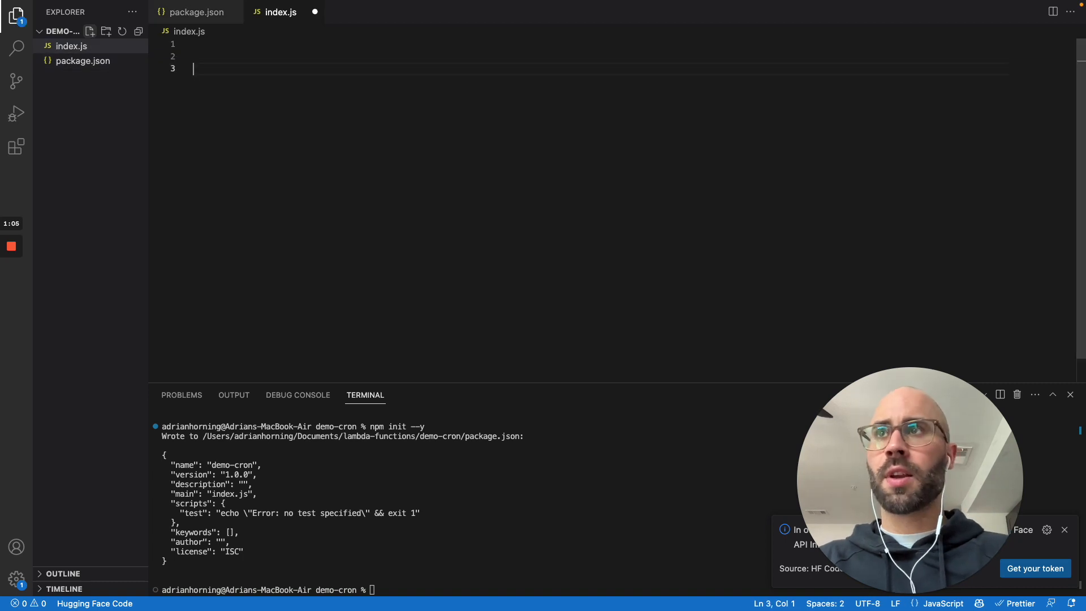
{"action": "type", "text": "cons"}
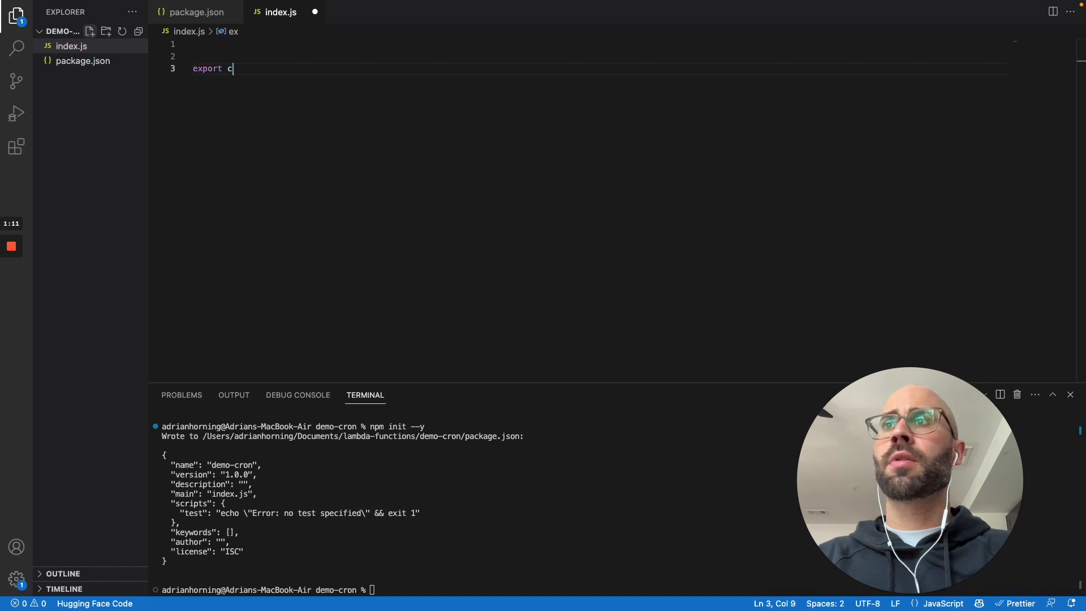
{"action": "type", "text": "onst handleLogin = (email, password) => {"}
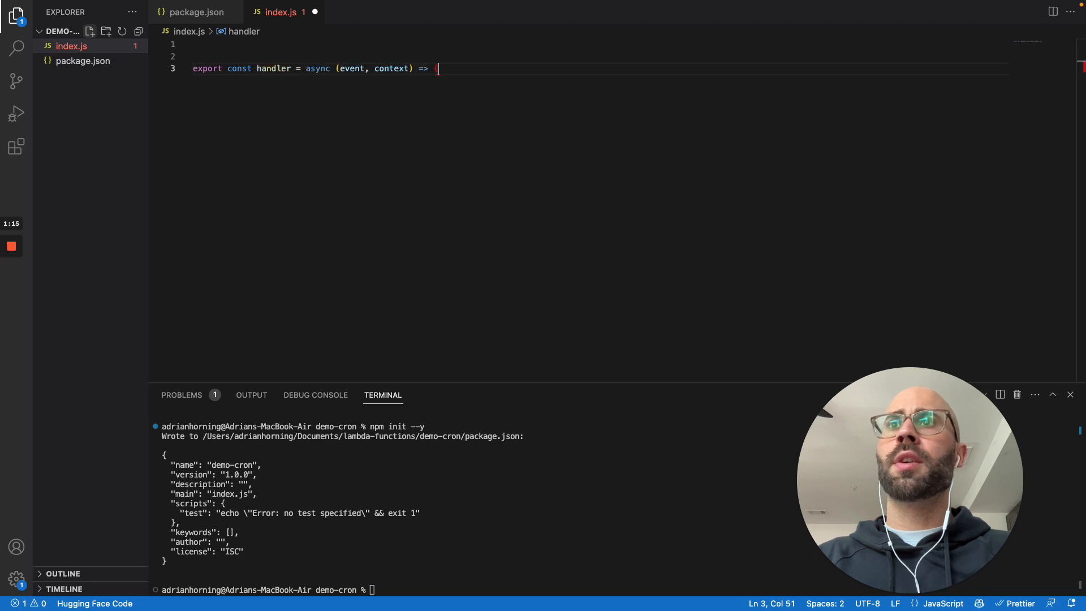
{"action": "type", "text": "{"}
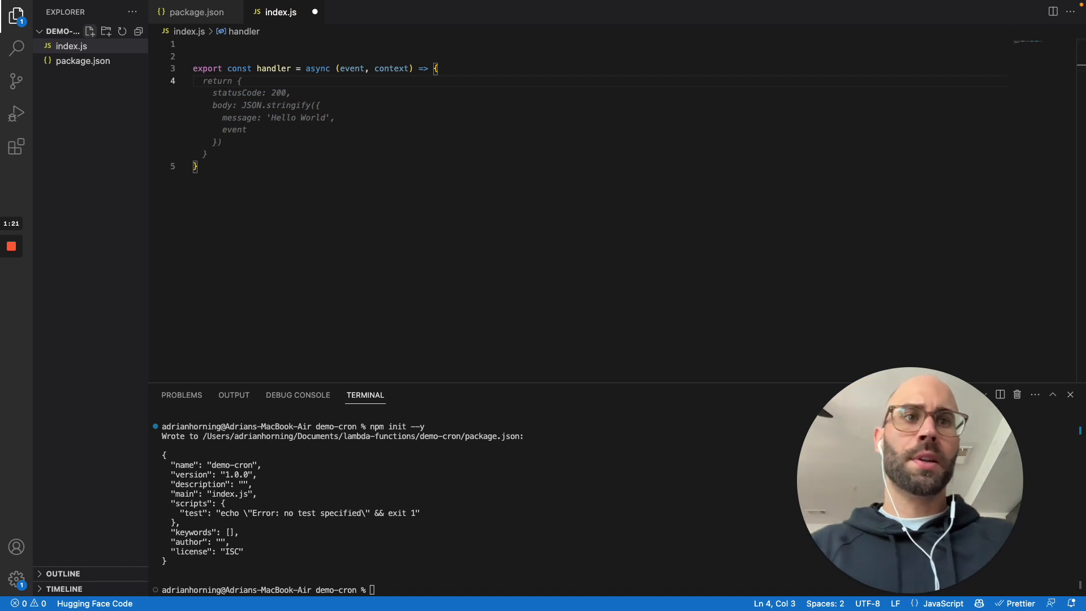
{"action": "type", "text": "log(\"Hello World\");"}
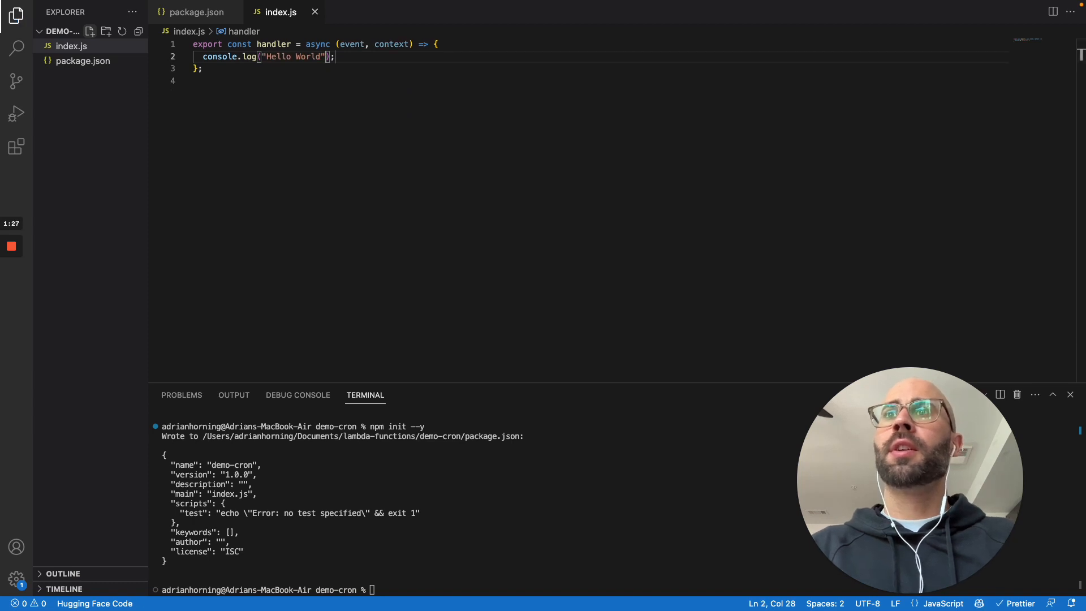
{"action": "key", "text": "Enter"}
{"action": "type", "text": "return;"}
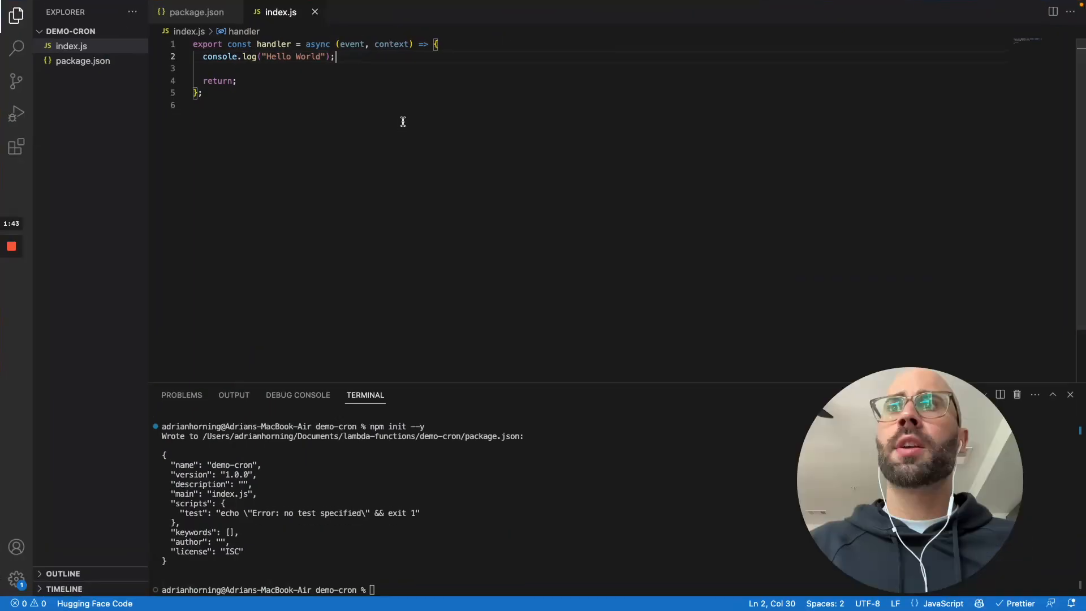
{"action": "key", "text": "F3"}
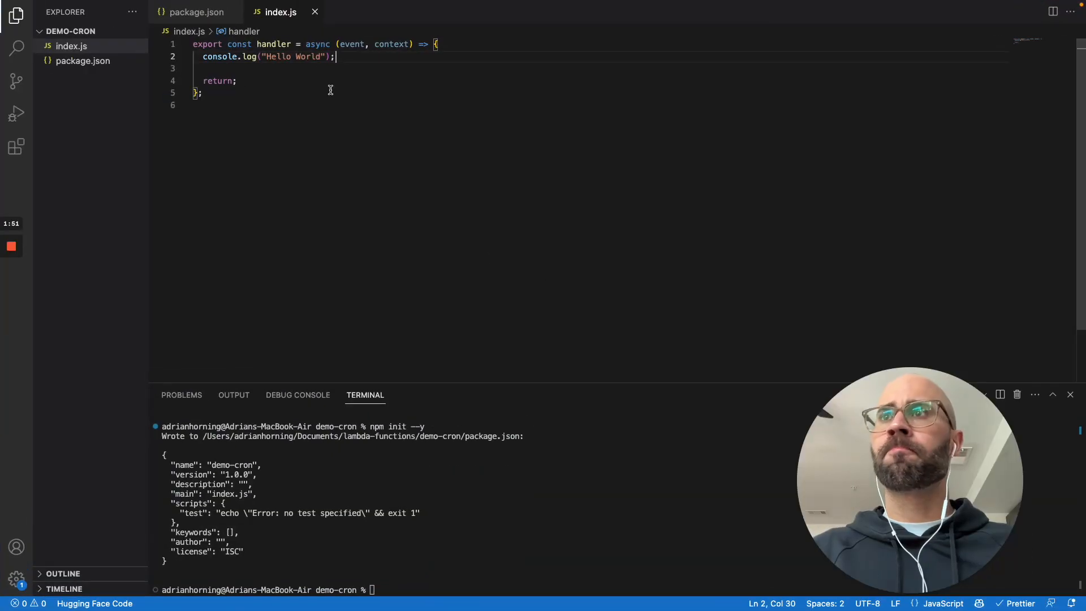
Point the package.json zip script at demo-cron.zip and run npm run zip.
{"action": "left_click", "coordinate": [197, 12]}
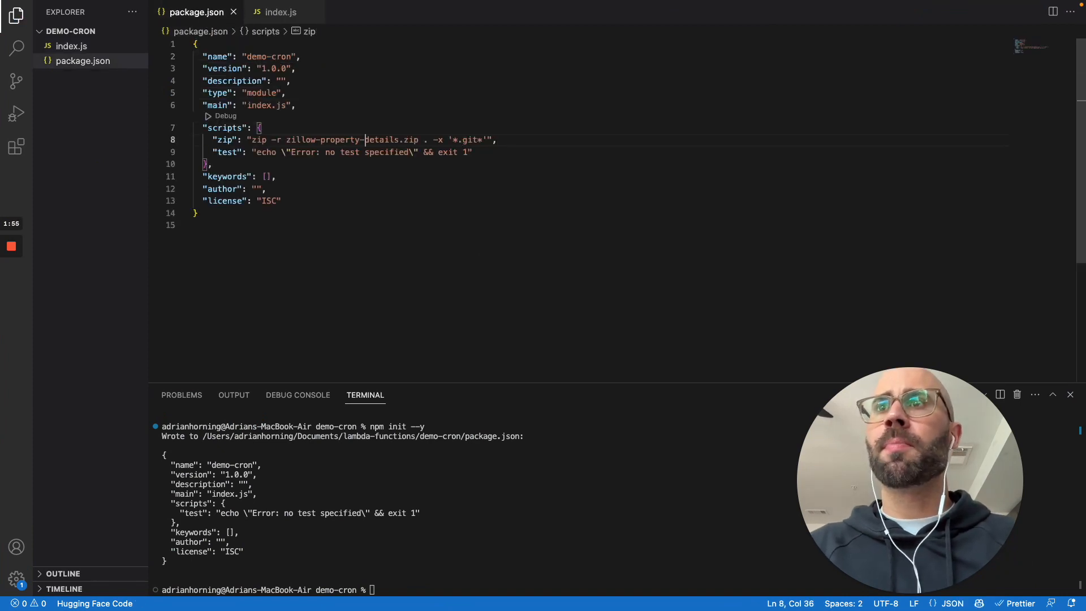
{"action": "type", "text": "demo"}
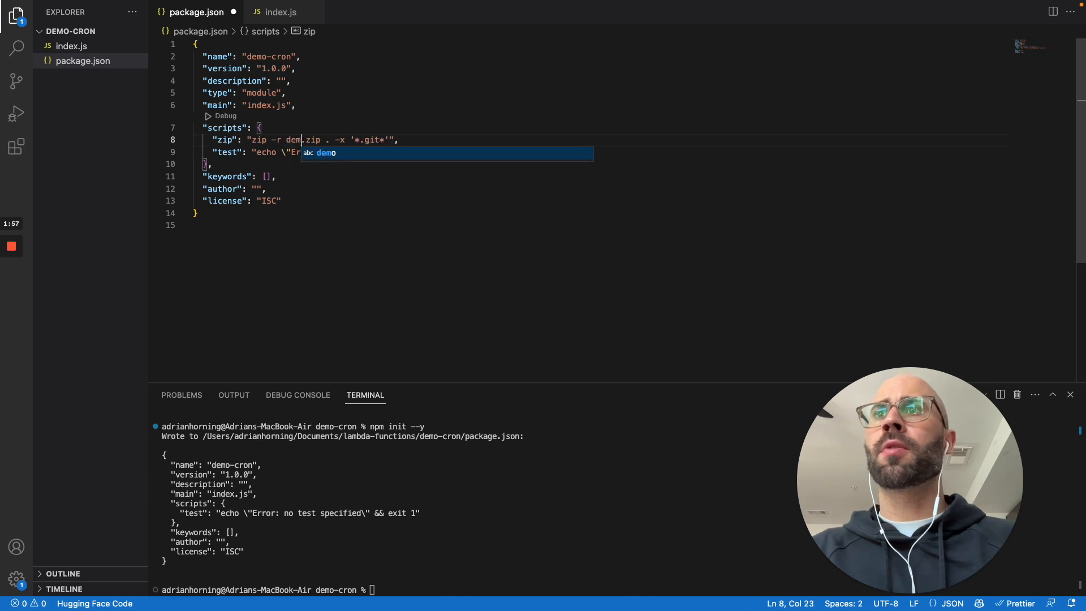
{"action": "type", "text": "-cron"}
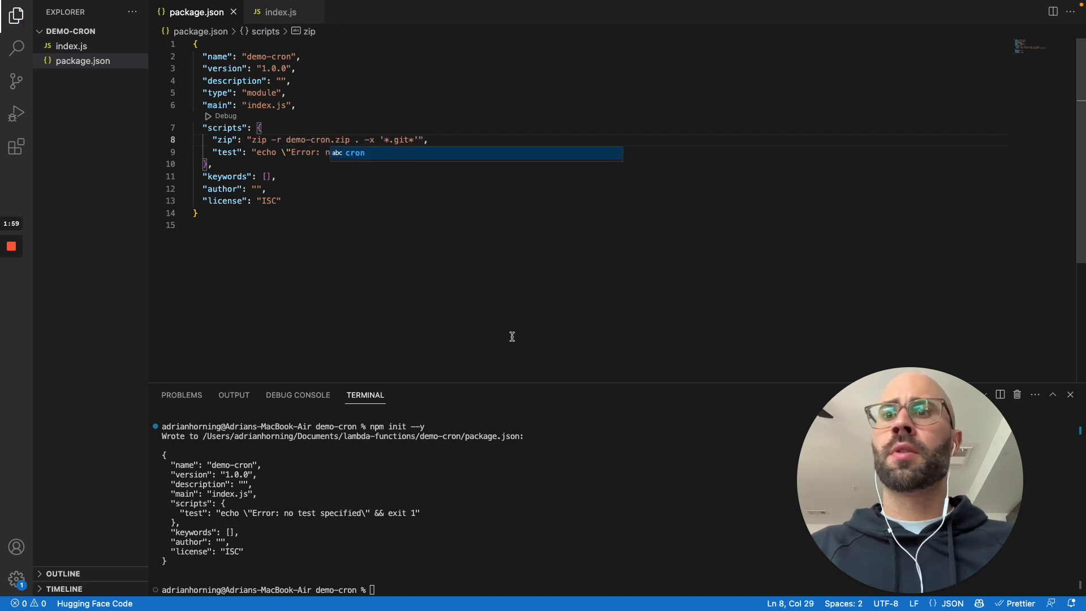
{"action": "type", "text": "npm run"}
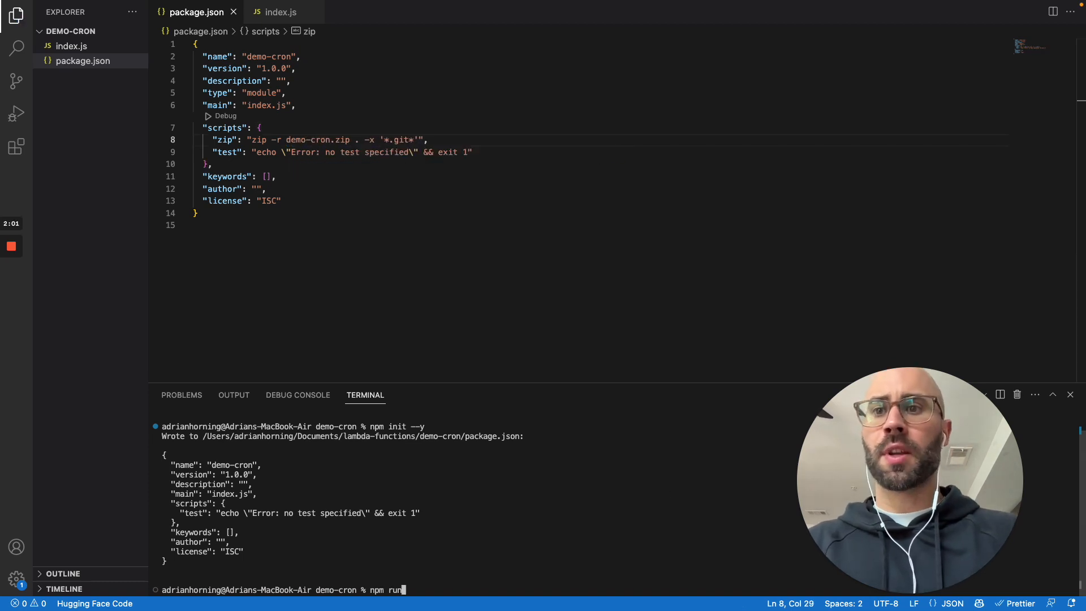
{"action": "type", "text": "zip"}
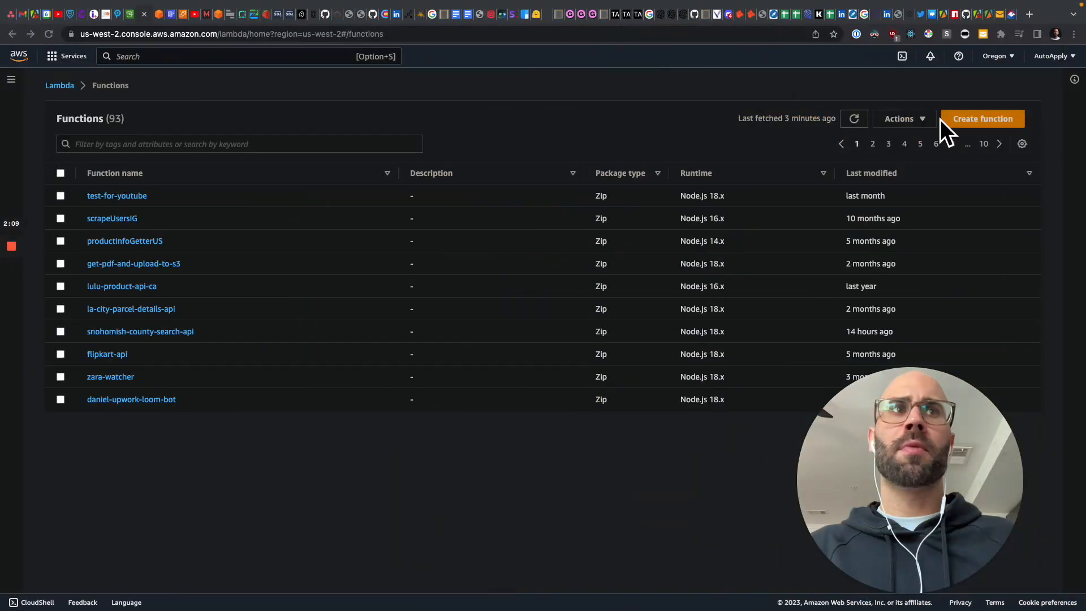
Create a Node.js 18.x Lambda function named demo-cron and open its Configuration tab.
{"action": "left_click", "coordinate": [981, 118]}
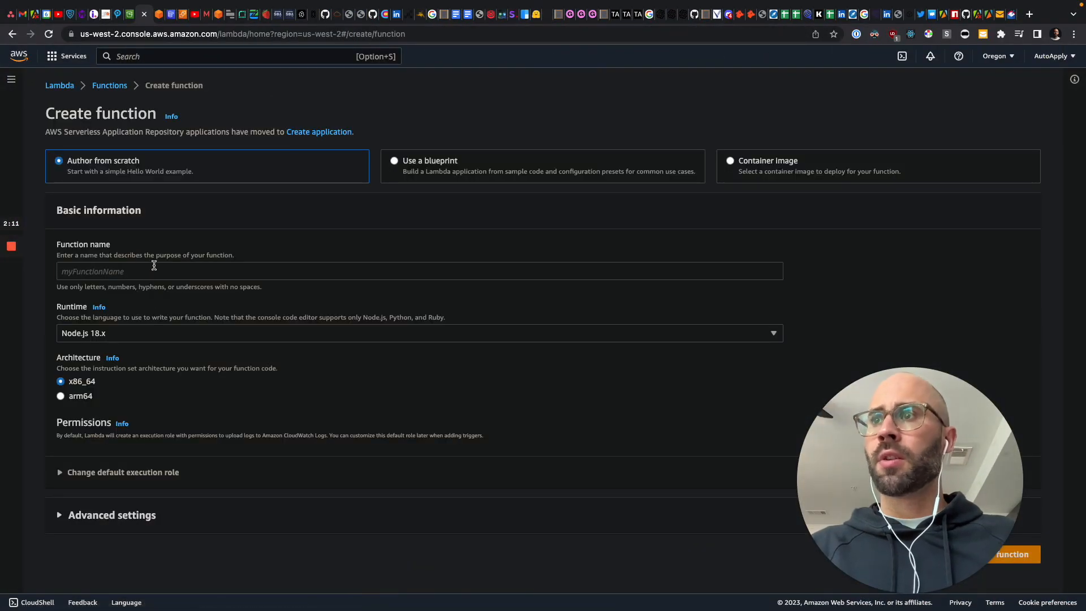
{"action": "type", "text": "demo-c"}
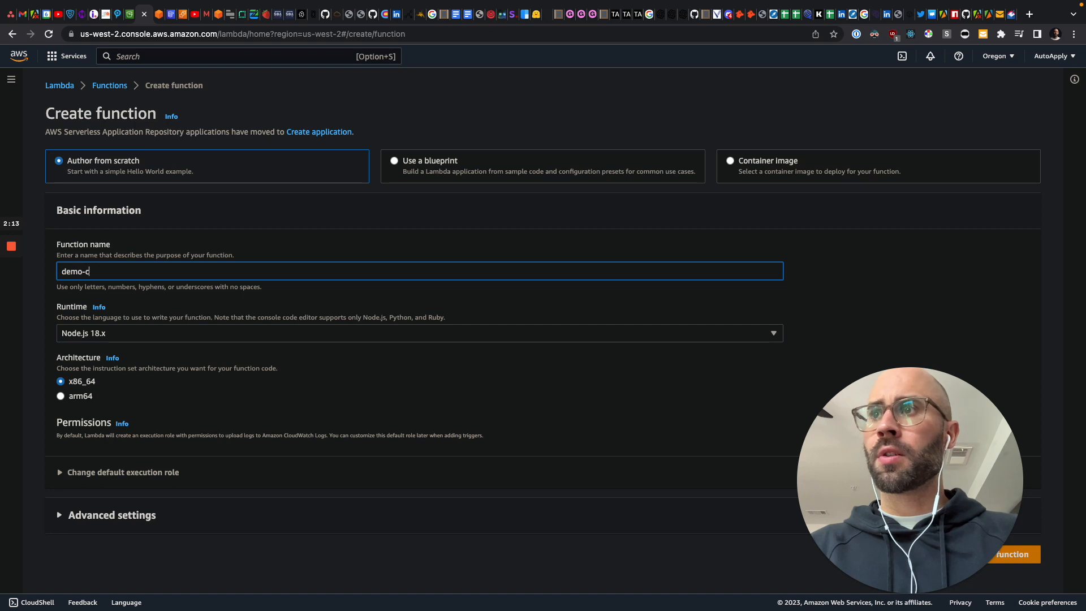
{"action": "type", "text": "ron"}
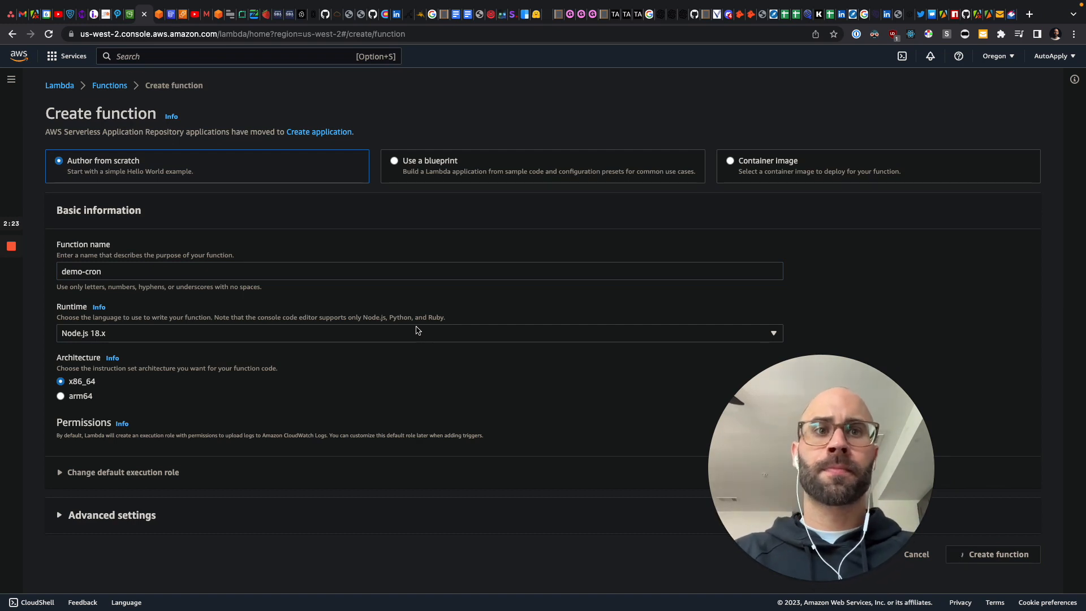
{"action": "left_click", "coordinate": [997, 554]}
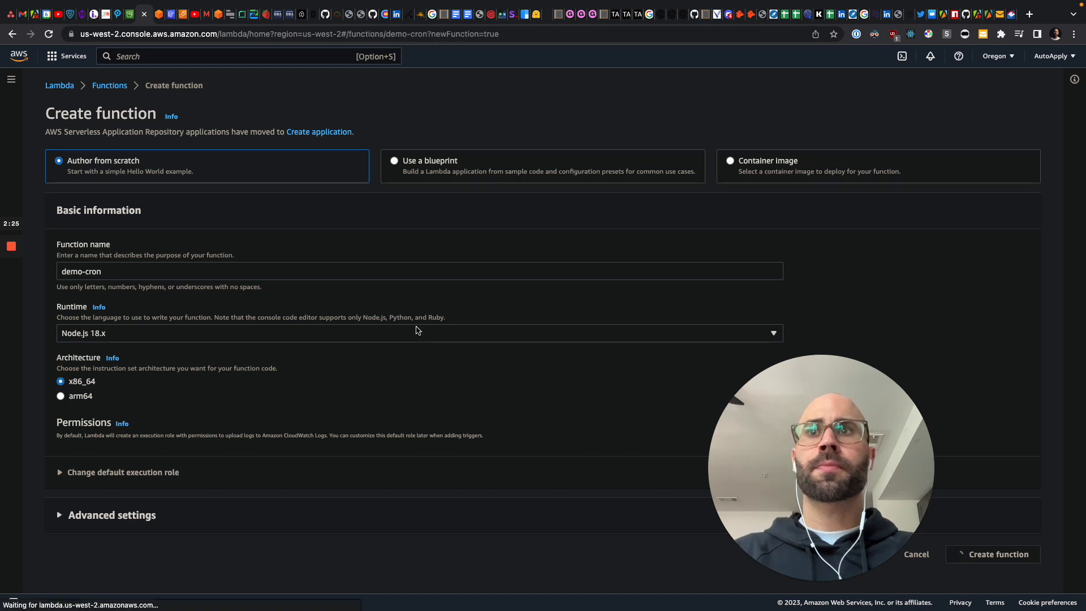
{"action": "left_click", "coordinate": [998, 554]}
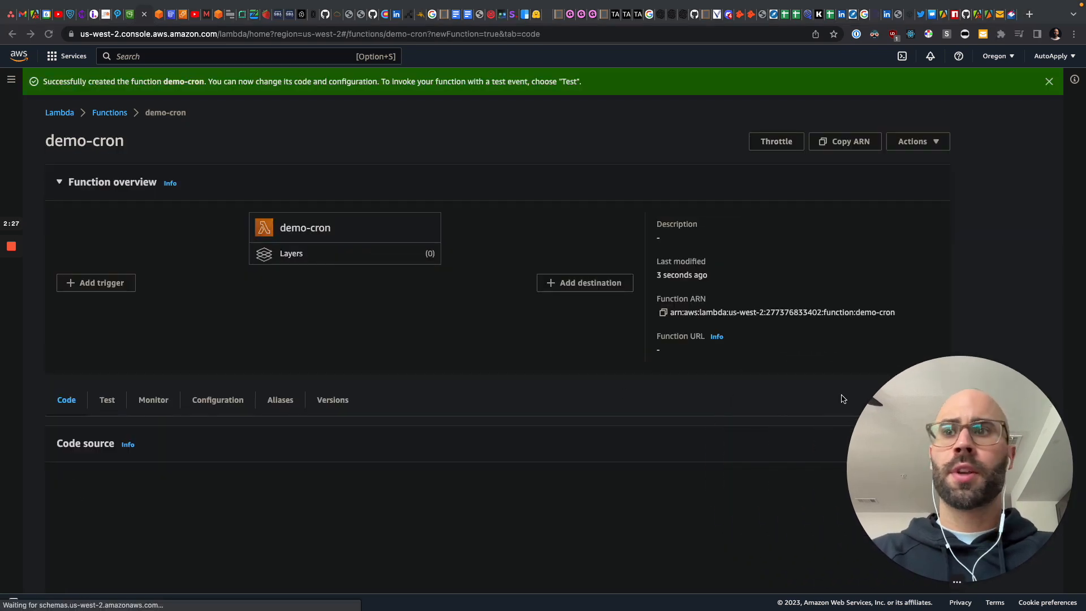
{"action": "scroll", "scroll_direction": "down", "scroll_amount": 3}
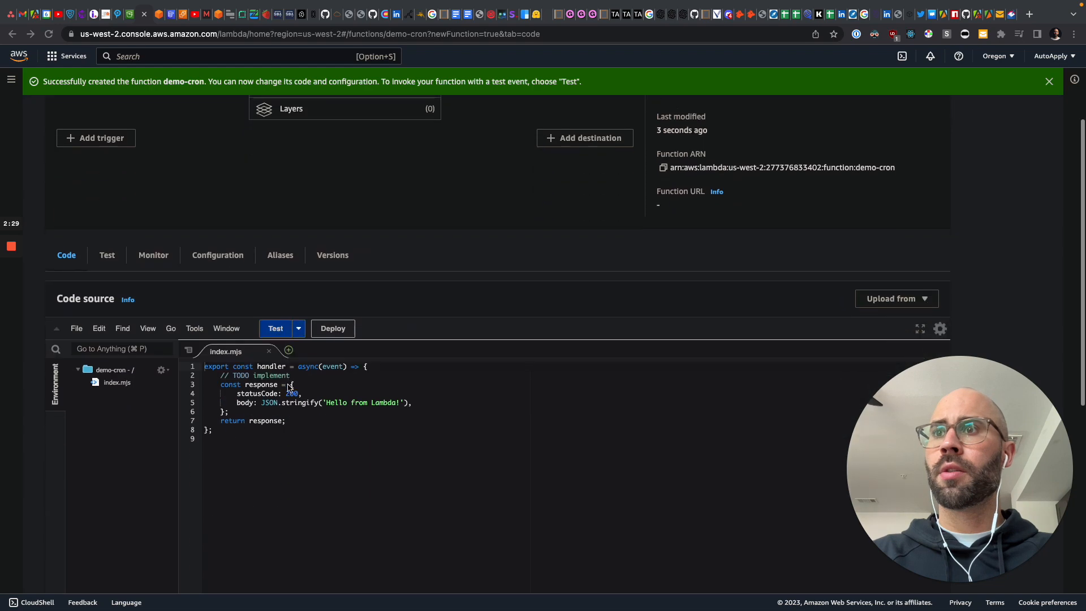
{"action": "left_click", "coordinate": [217, 255]}
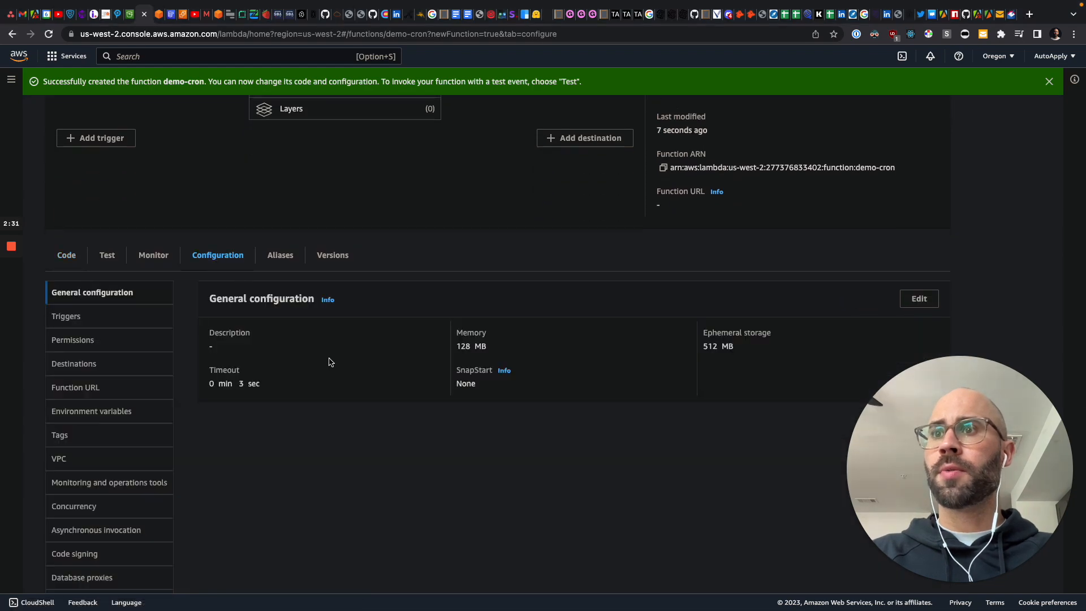
Raise the demo-cron timeout to 1 min 3 sec, then go to the Test tab.
{"action": "left_click", "coordinate": [918, 298]}
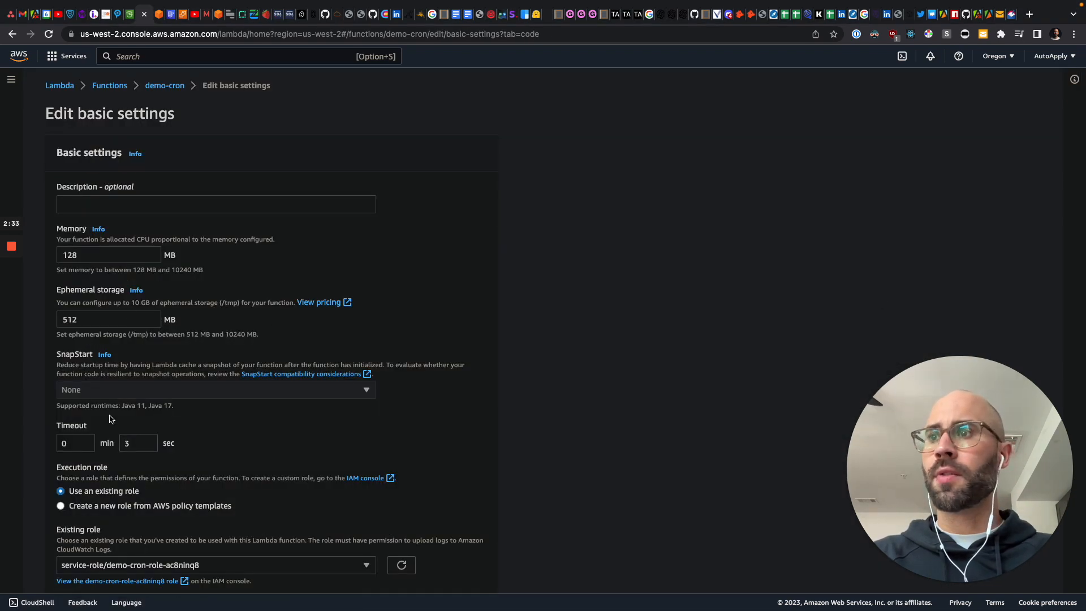
{"action": "type", "text": "1"}
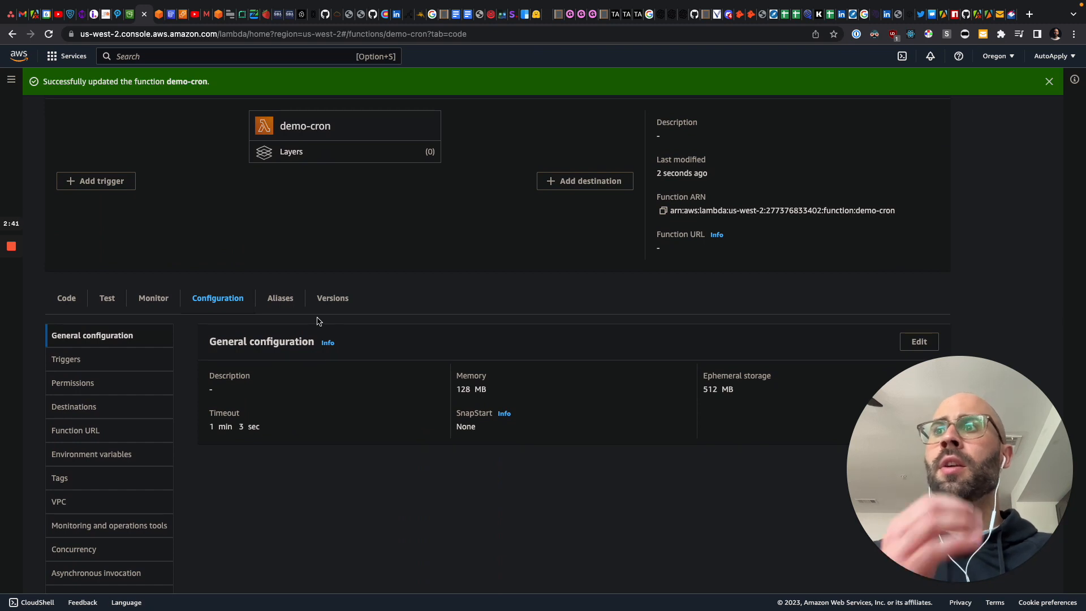
{"action": "left_click", "coordinate": [107, 298]}
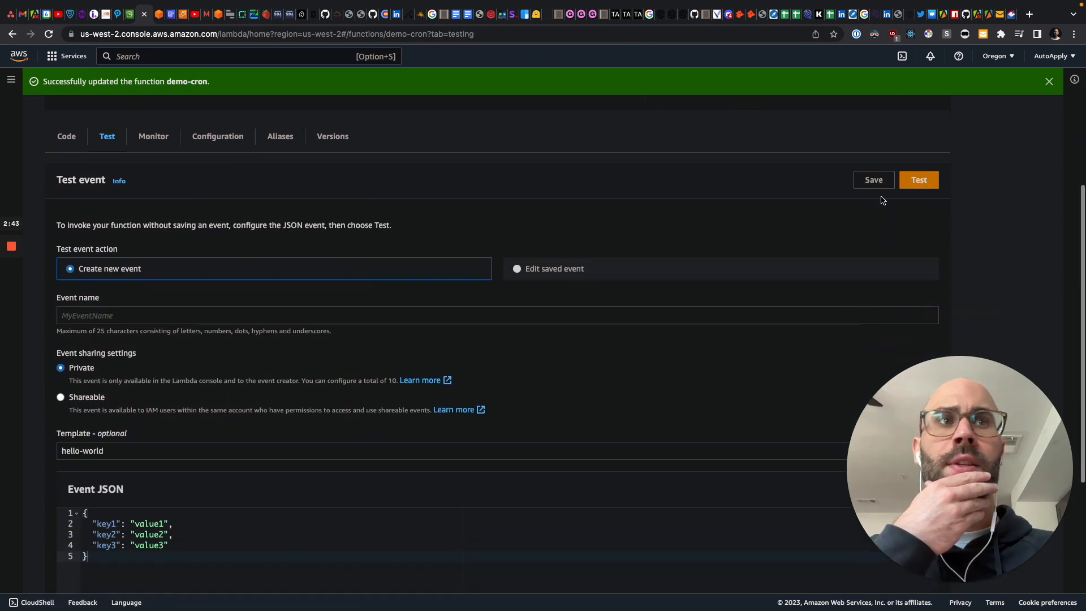
Run a demo-cron test that succeeds with status 200, then return to the code.
{"action": "left_click", "coordinate": [919, 180]}
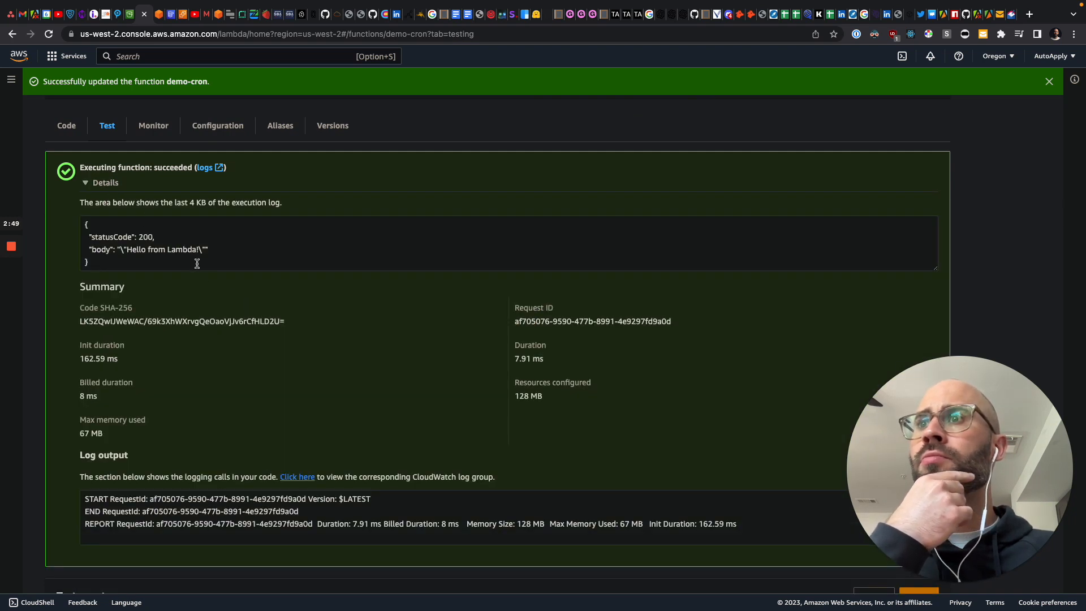
{"action": "left_click", "coordinate": [66, 125]}
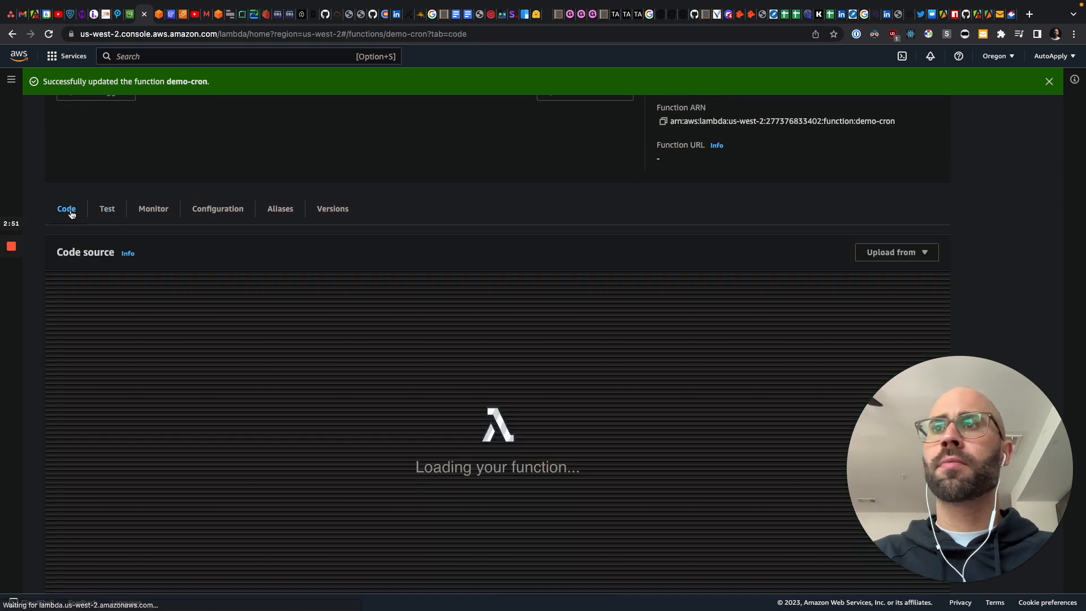
Upload the demo-cron zip package as the function's code from the local folder.
{"action": "left_click", "coordinate": [895, 251]}
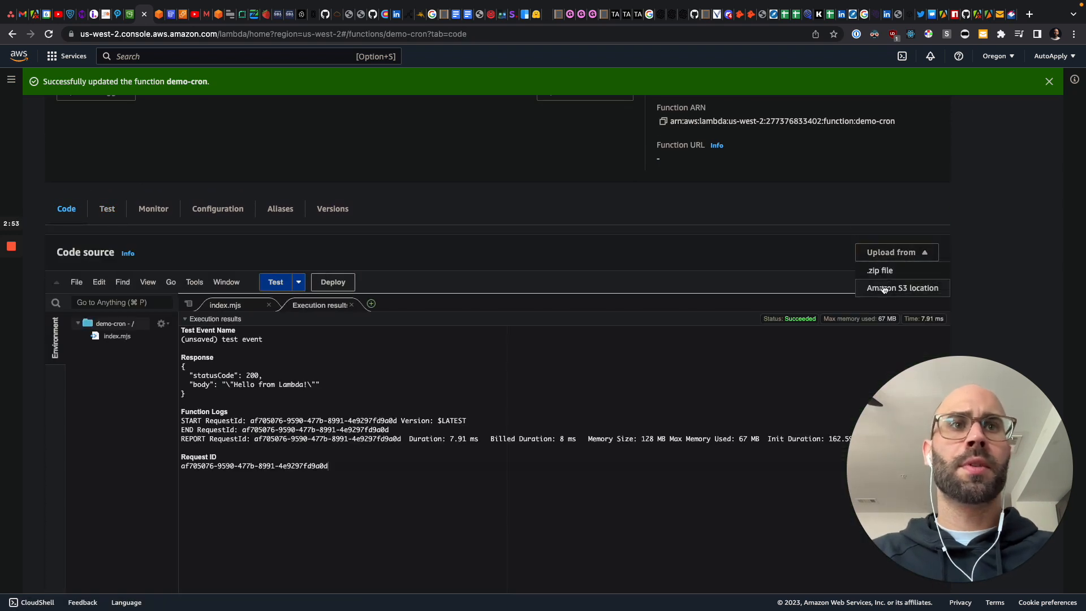
{"action": "mouse_move", "coordinate": [880, 271]}
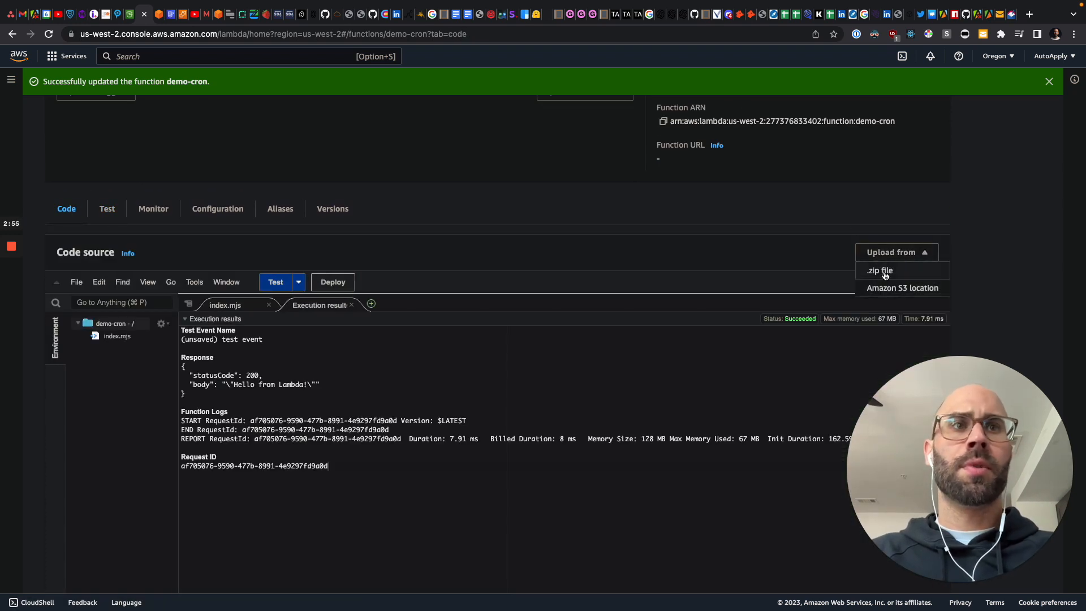
{"action": "left_click", "coordinate": [879, 270]}
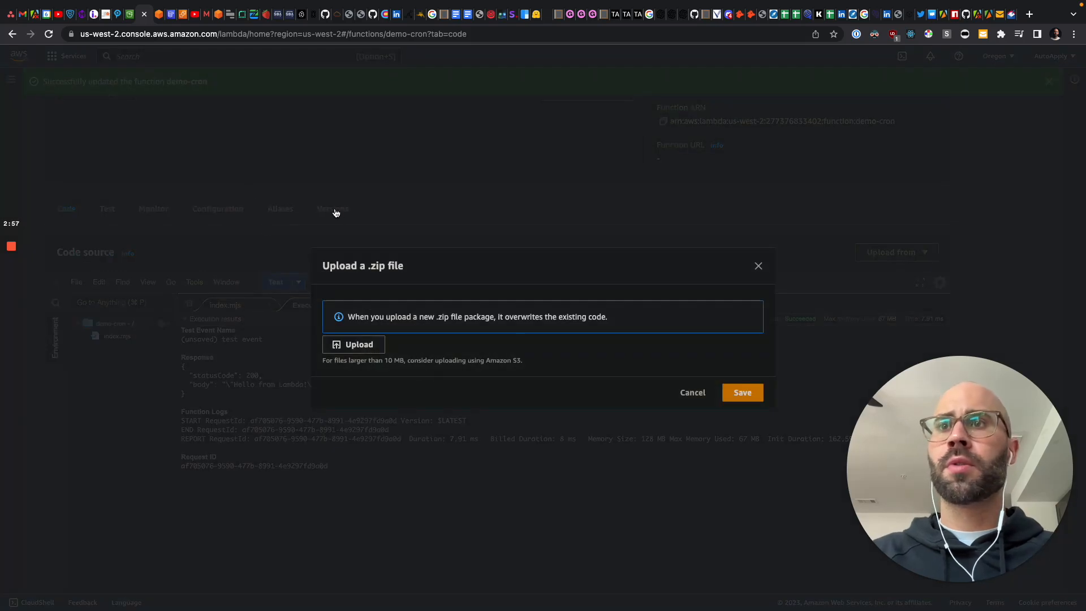
{"action": "left_click", "coordinate": [353, 344]}
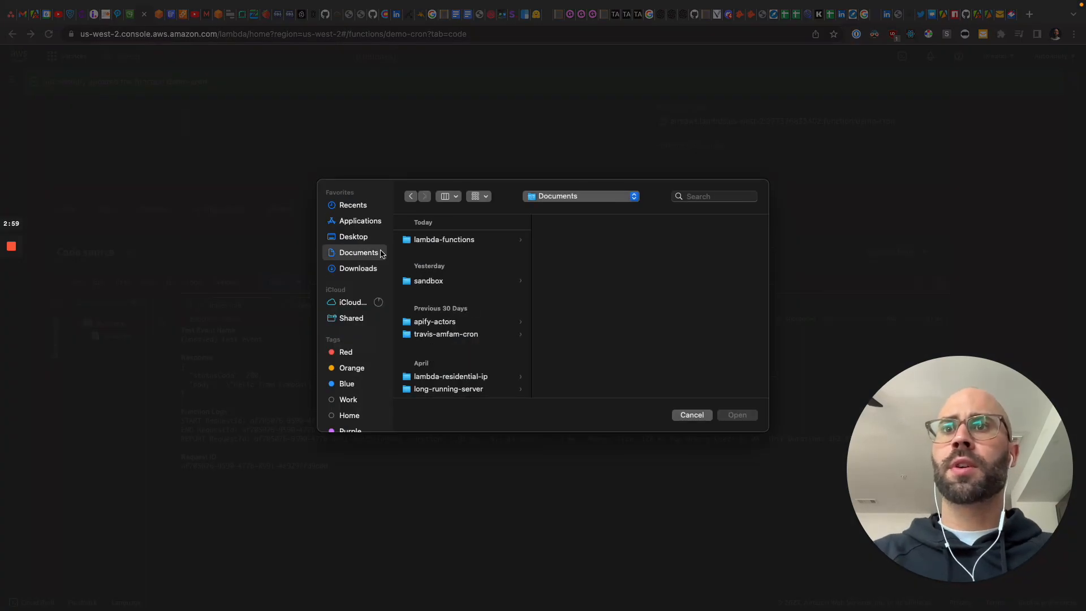
{"action": "left_click", "coordinate": [443, 239]}
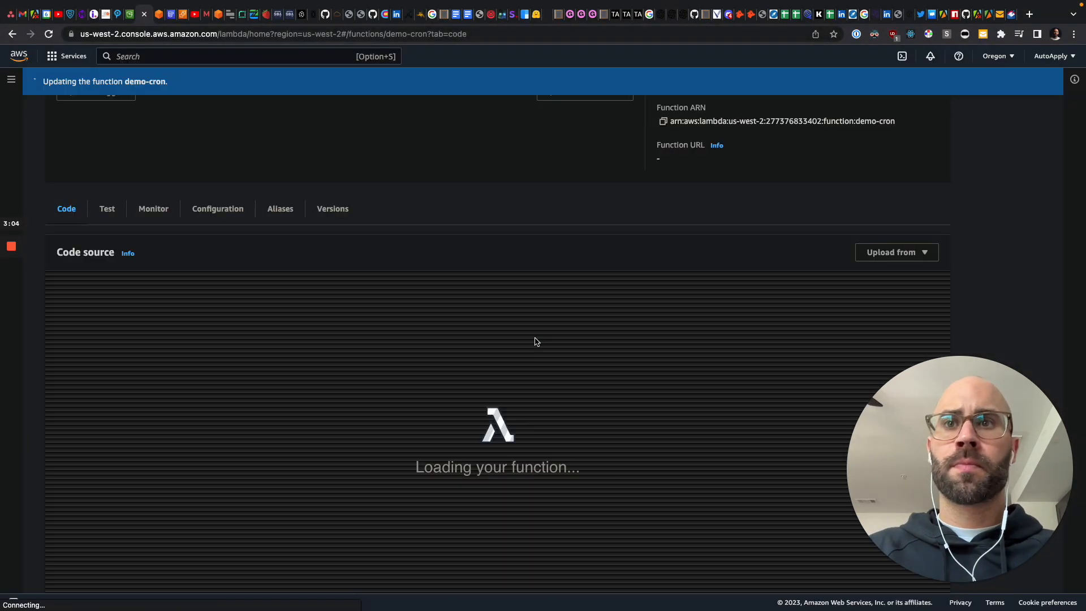
{"action": "left_click", "coordinate": [274, 282]}
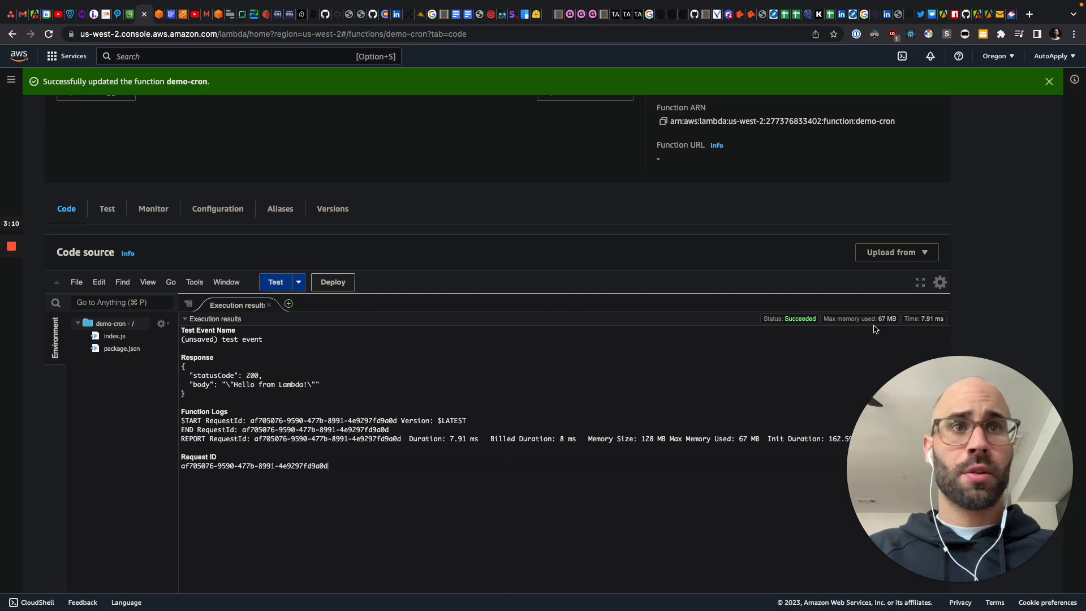
{"action": "scroll", "scroll_direction": "down", "scroll_amount": 3}
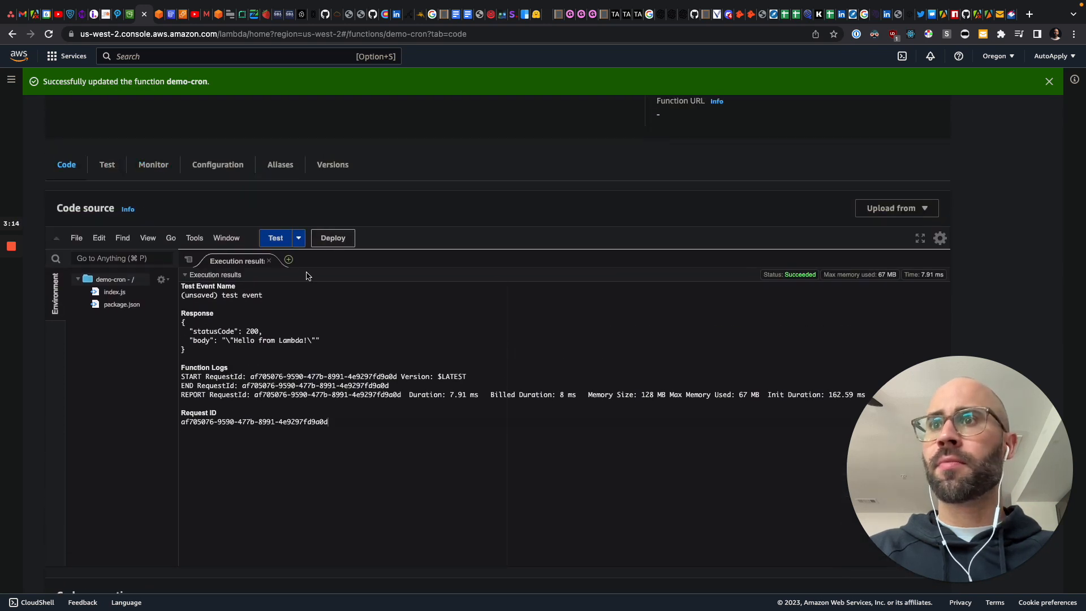
Close the results pane and expand the test details to confirm the Hello World log.
{"action": "left_click", "coordinate": [269, 261]}
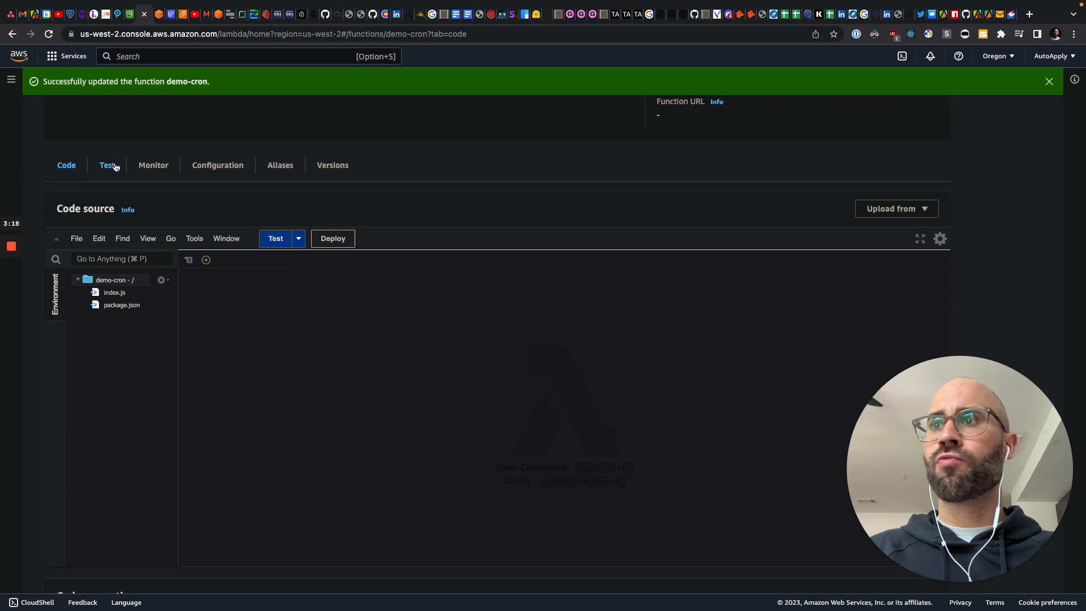
{"action": "left_click", "coordinate": [107, 165]}
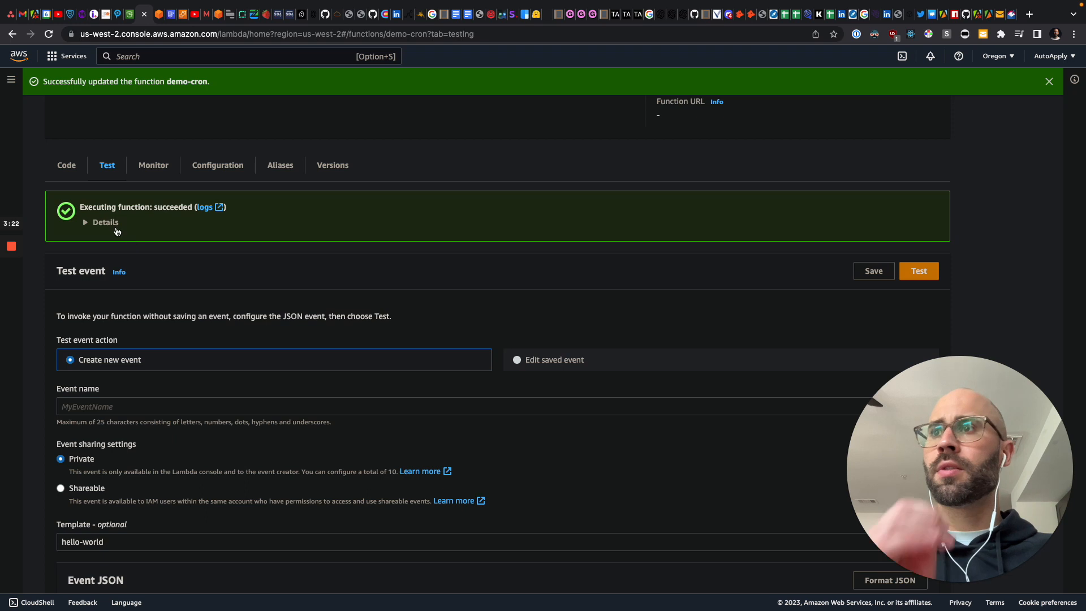
{"action": "left_click", "coordinate": [101, 222]}
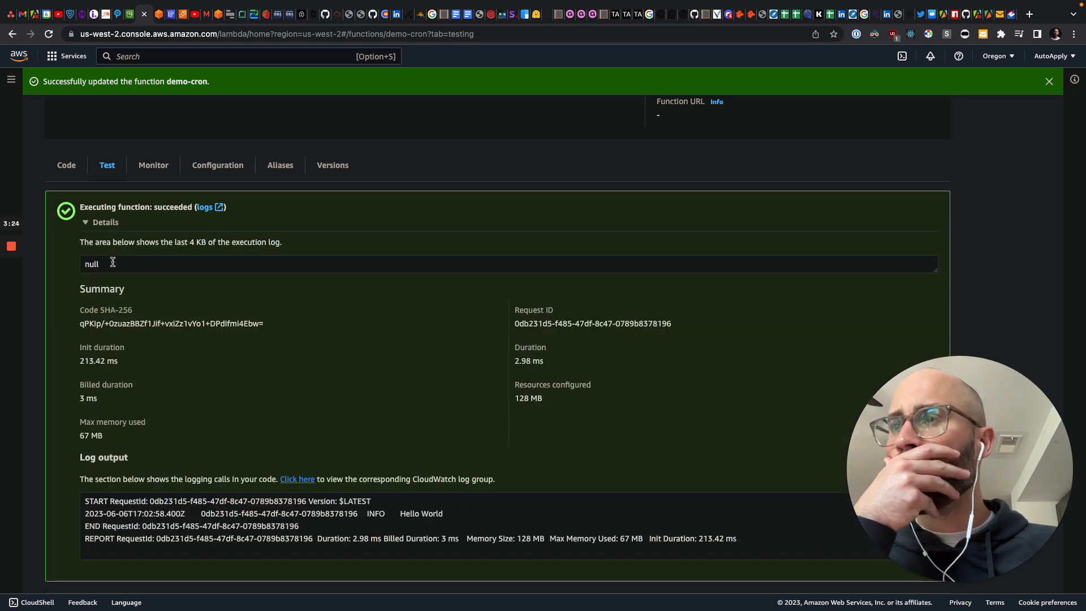
{"action": "scroll", "scroll_direction": "down", "scroll_amount": 3}
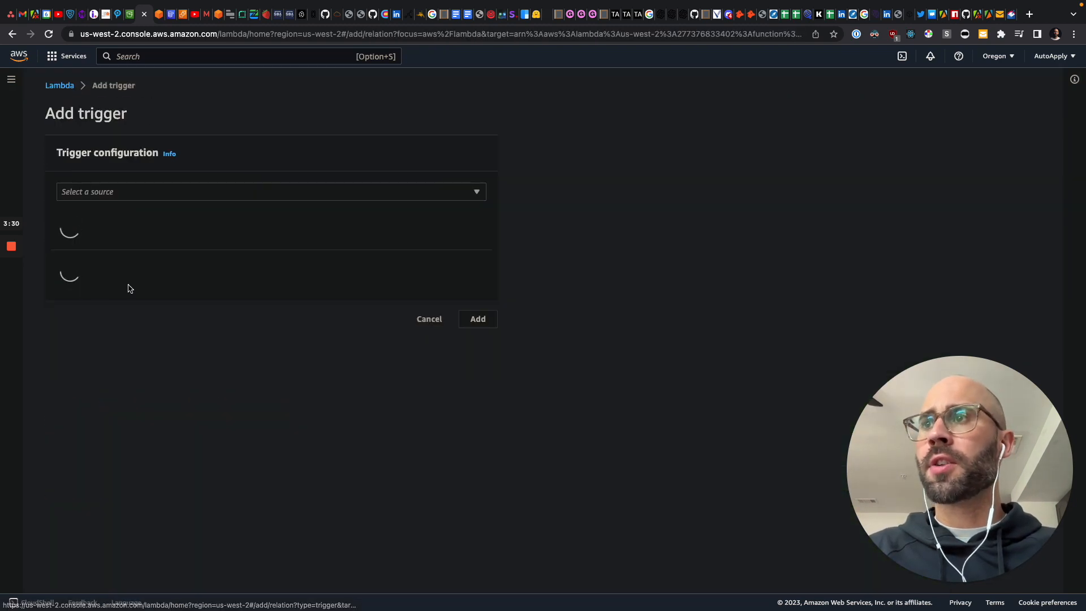
Set the trigger source to EventBridge (CloudWatch Events) using the existing every-minute rule.
{"action": "left_click", "coordinate": [270, 192]}
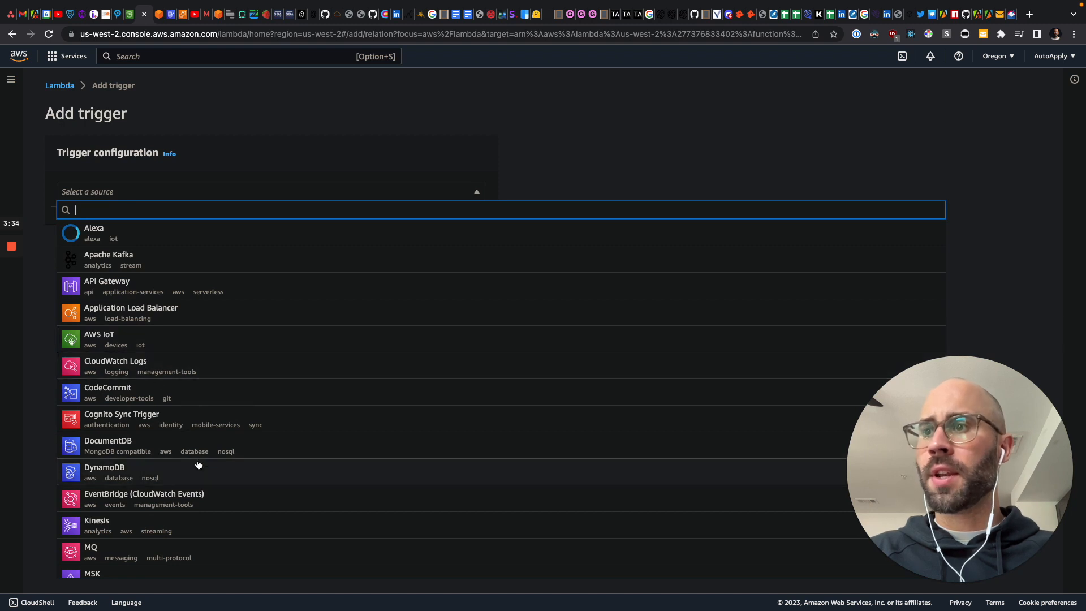
{"action": "left_click", "coordinate": [145, 497]}
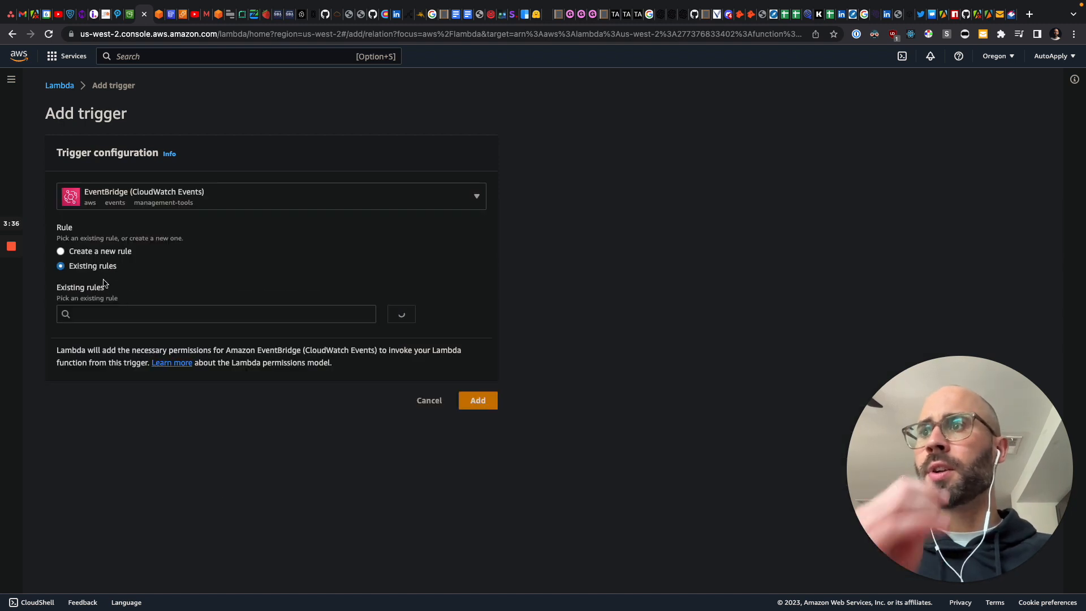
{"action": "left_click", "coordinate": [60, 250]}
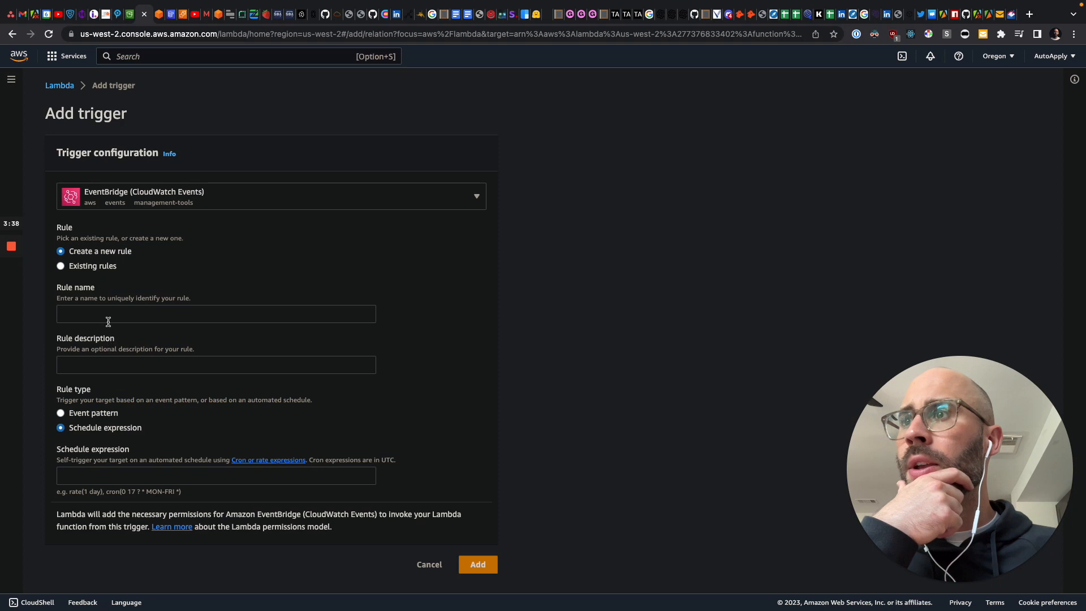
{"action": "left_click", "coordinate": [60, 265]}
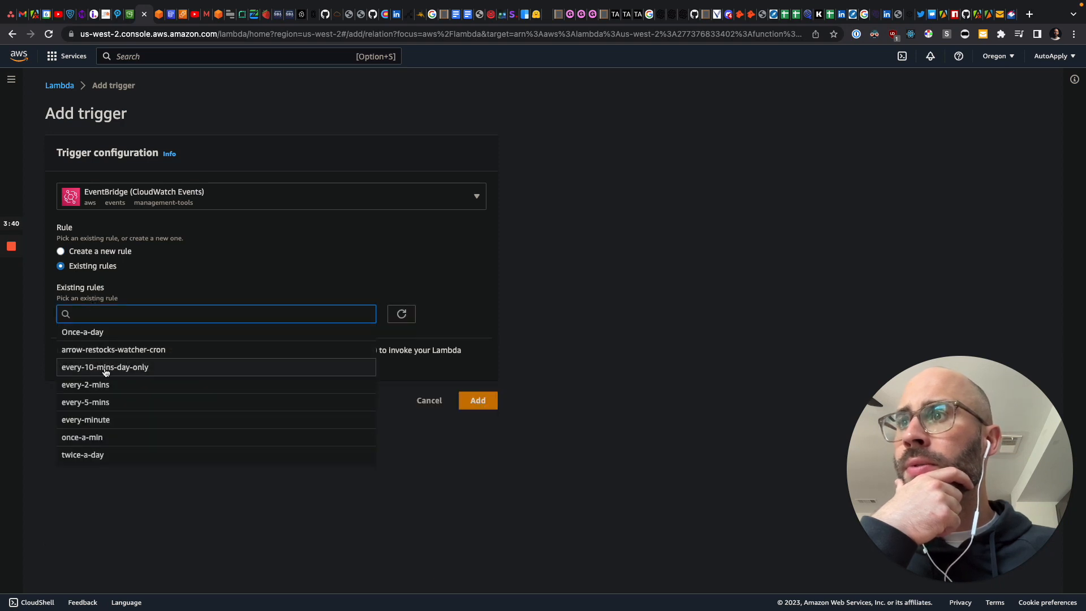
{"action": "left_click", "coordinate": [86, 419]}
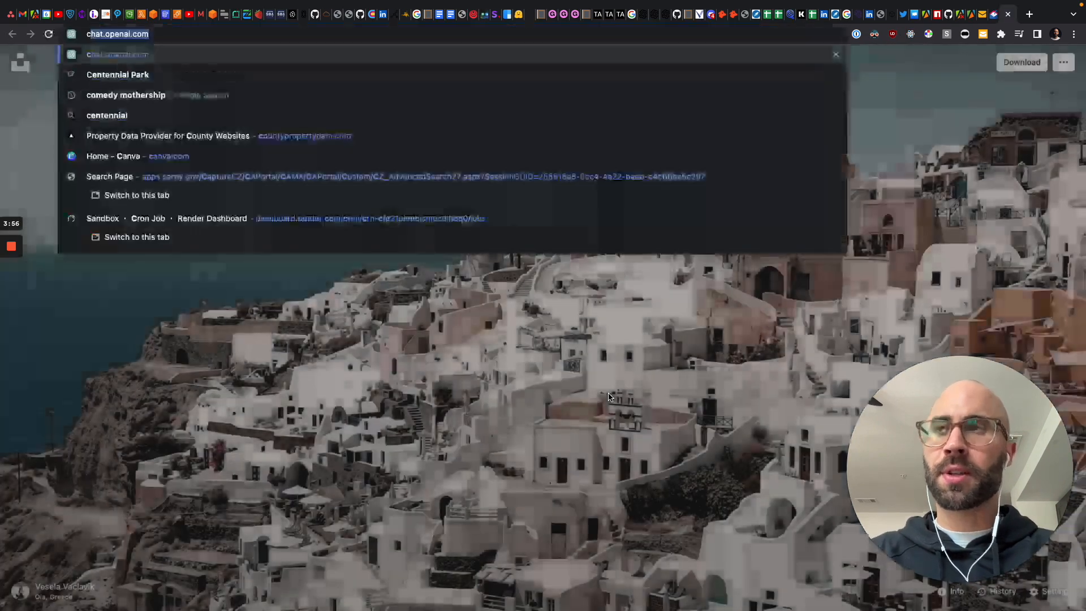
Look up the every-minute cron expression on crontab.guru, then return to the Lambda tab.
{"action": "type", "text": "cron expression once a m"}
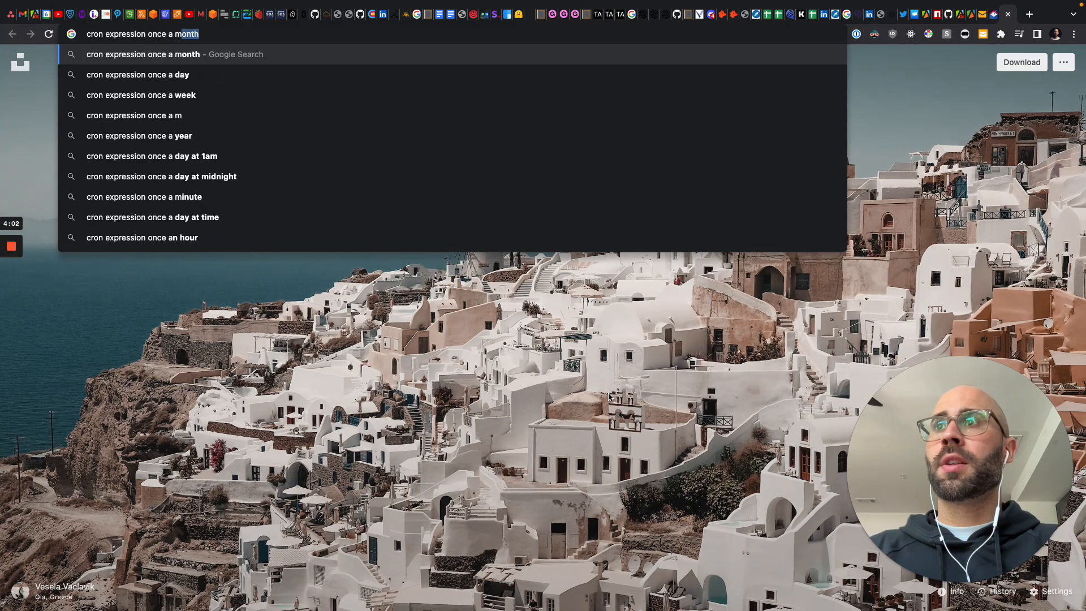
{"action": "key", "text": "BackSpace"}
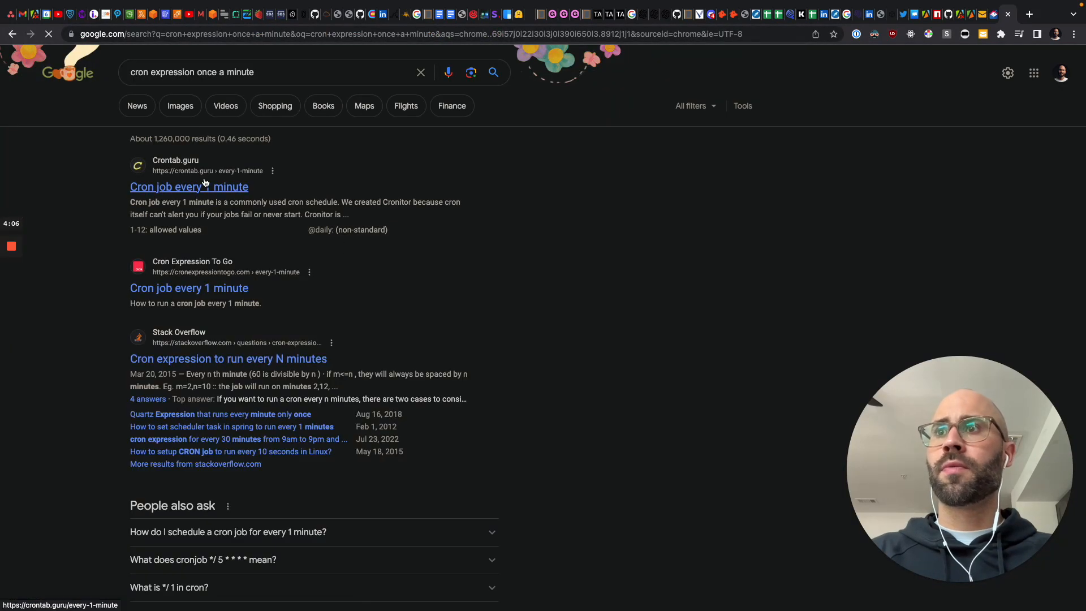
{"action": "left_click", "coordinate": [189, 186]}
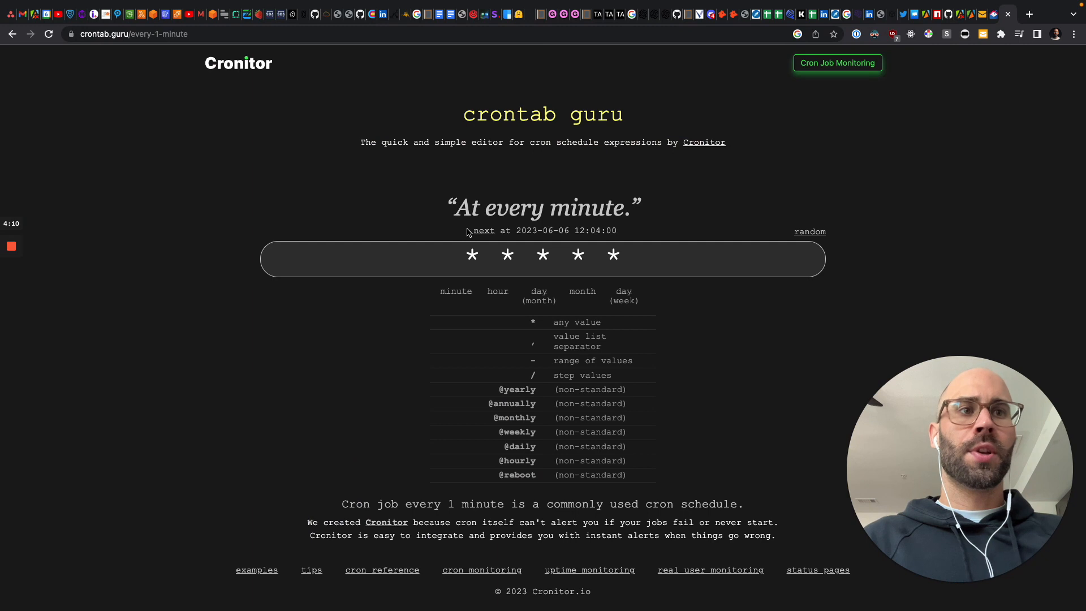
{"action": "left_click", "coordinate": [142, 14]}
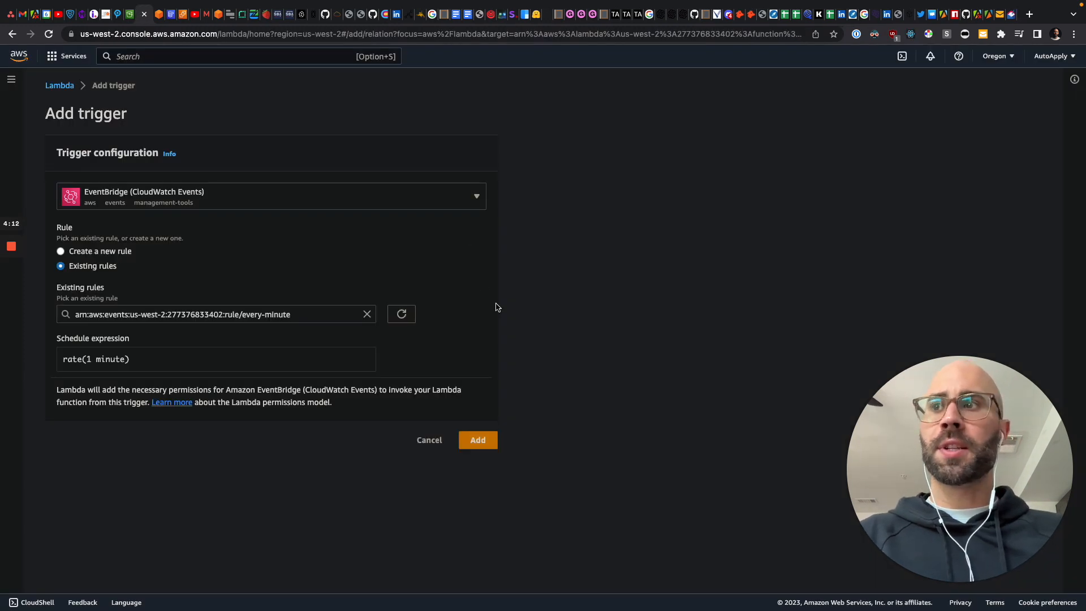
Add the every-minute EventBridge trigger to demo-cron and check its rate(1 minute) details.
{"action": "left_click", "coordinate": [477, 440]}
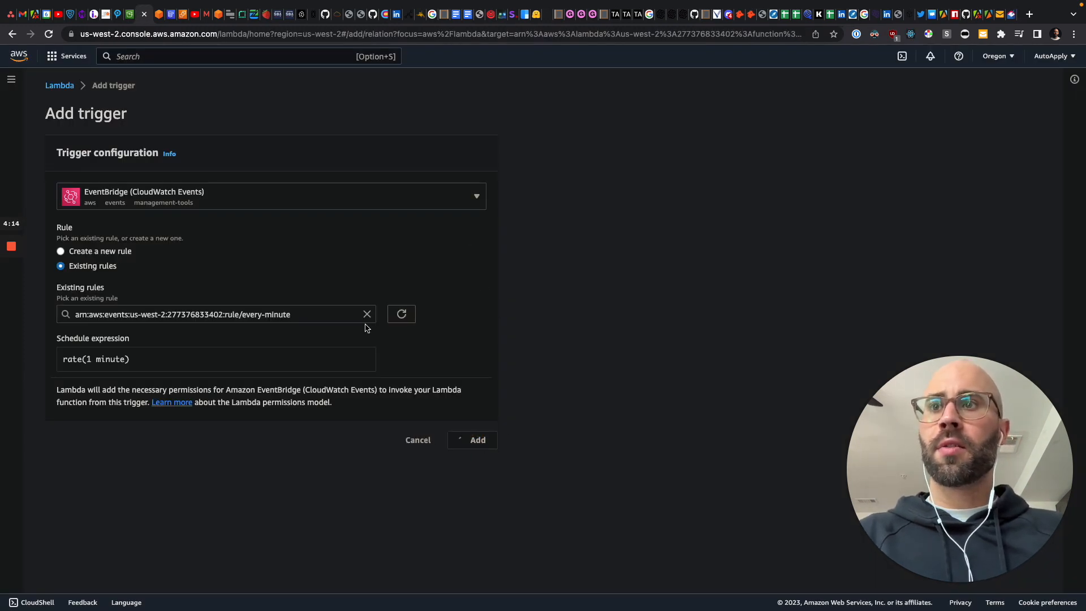
{"action": "left_click", "coordinate": [477, 441]}
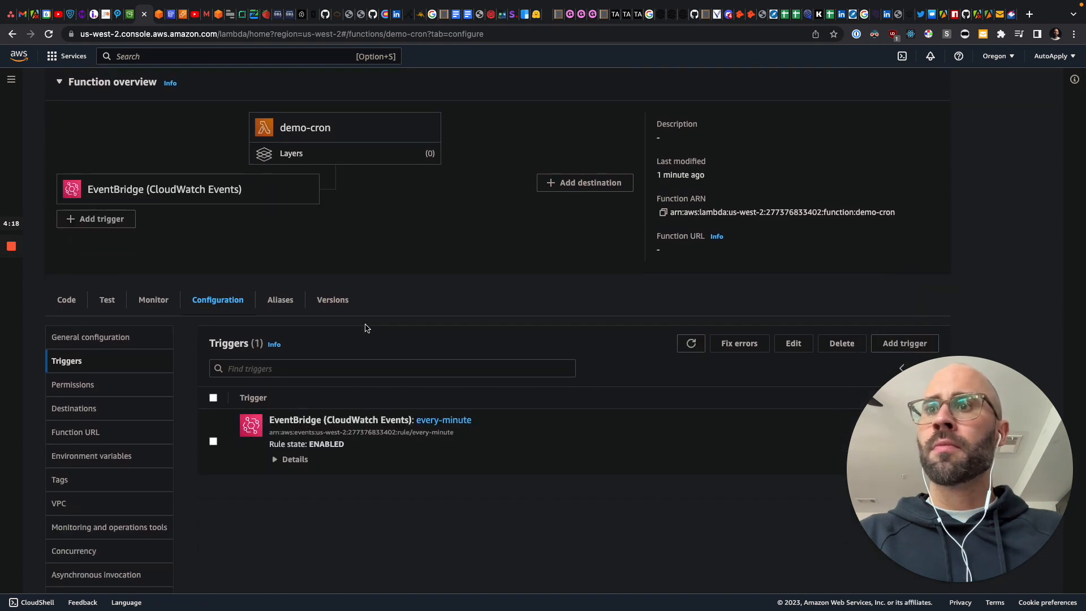
{"action": "left_click", "coordinate": [290, 459]}
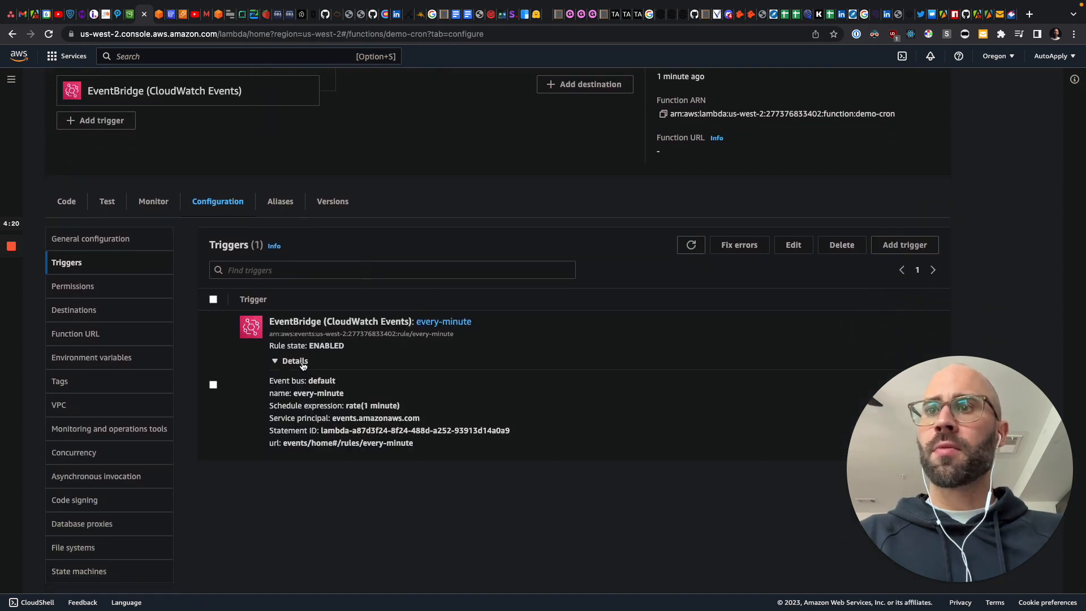
{"action": "left_click", "coordinate": [290, 361]}
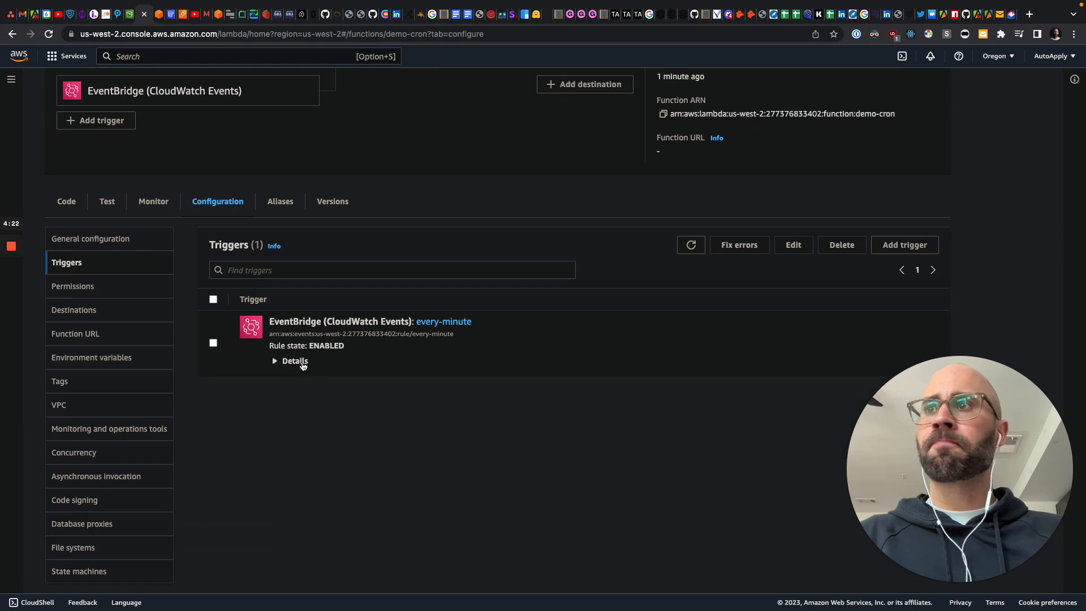
{"action": "left_click", "coordinate": [153, 312]}
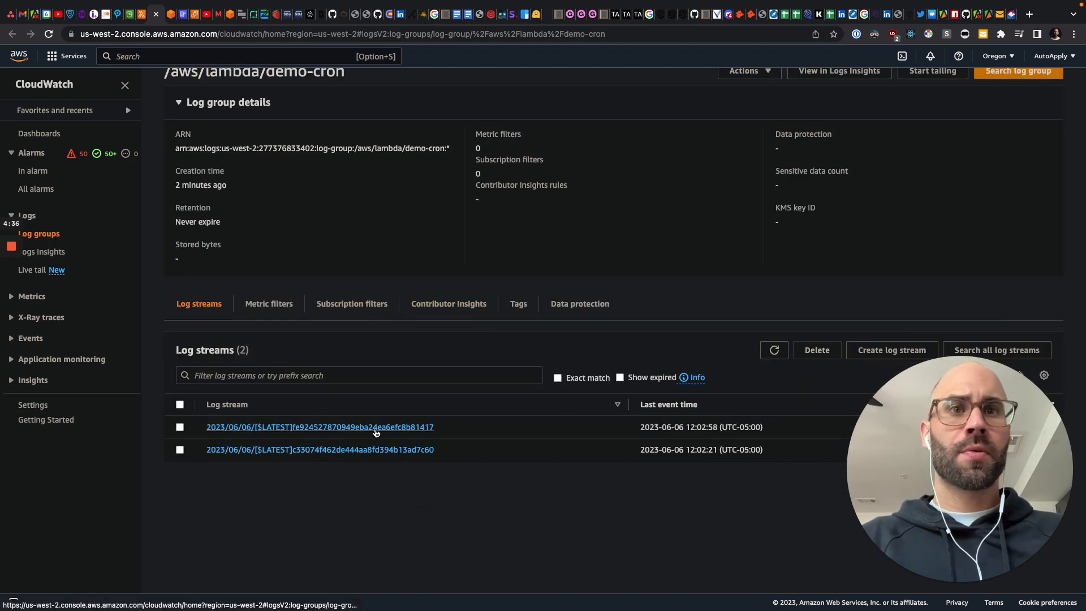
Open the most recent /aws/lambda/demo-cron log stream to view the Hello World event.
{"action": "left_click", "coordinate": [319, 426]}
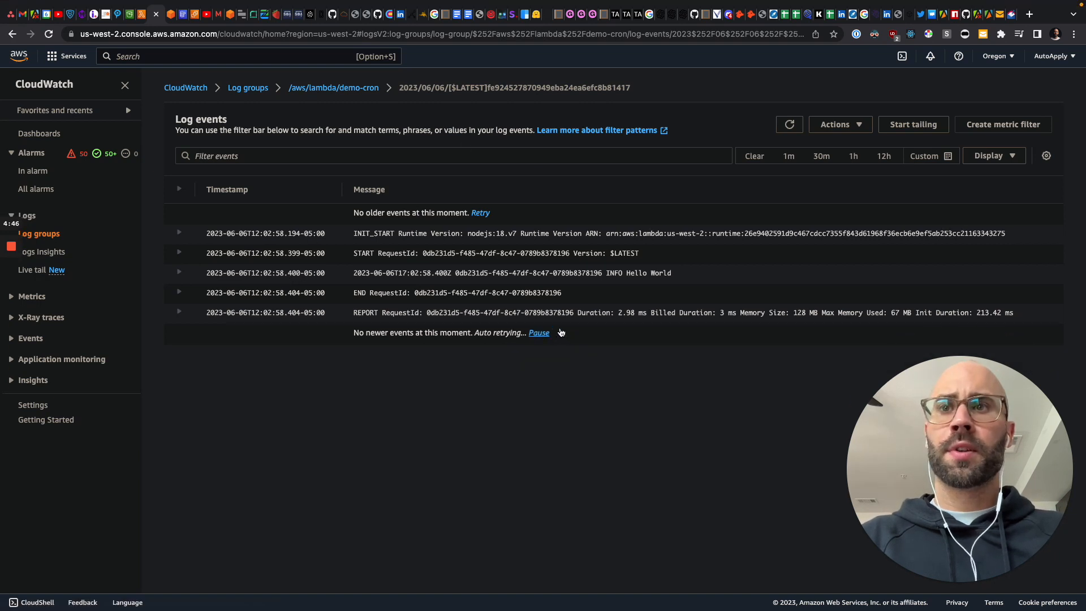
{"action": "mouse_move", "coordinate": [659, 350]}
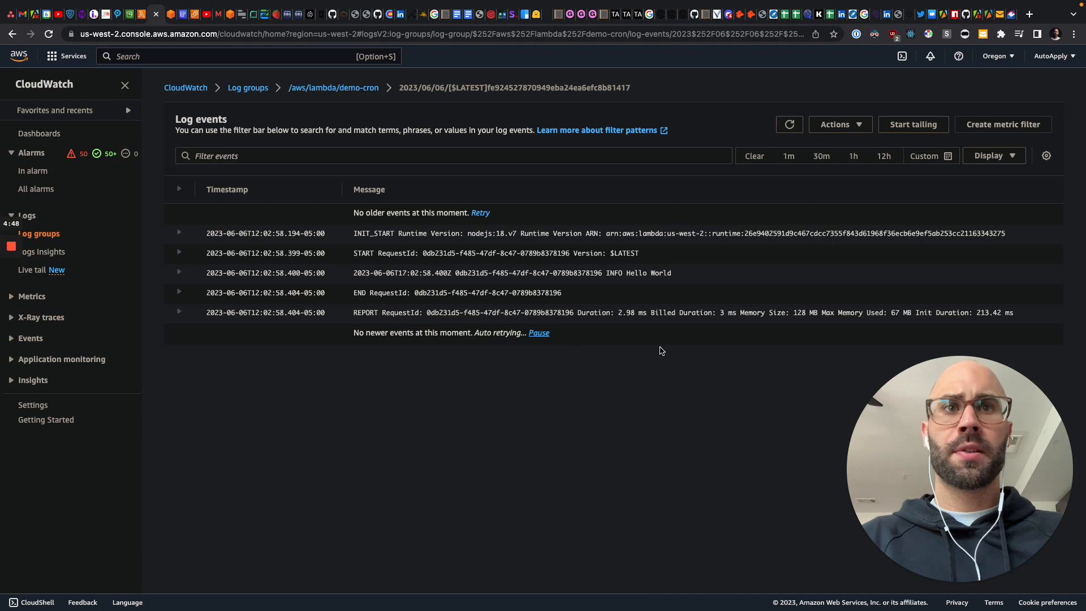
{"action": "mouse_move", "coordinate": [609, 326]}
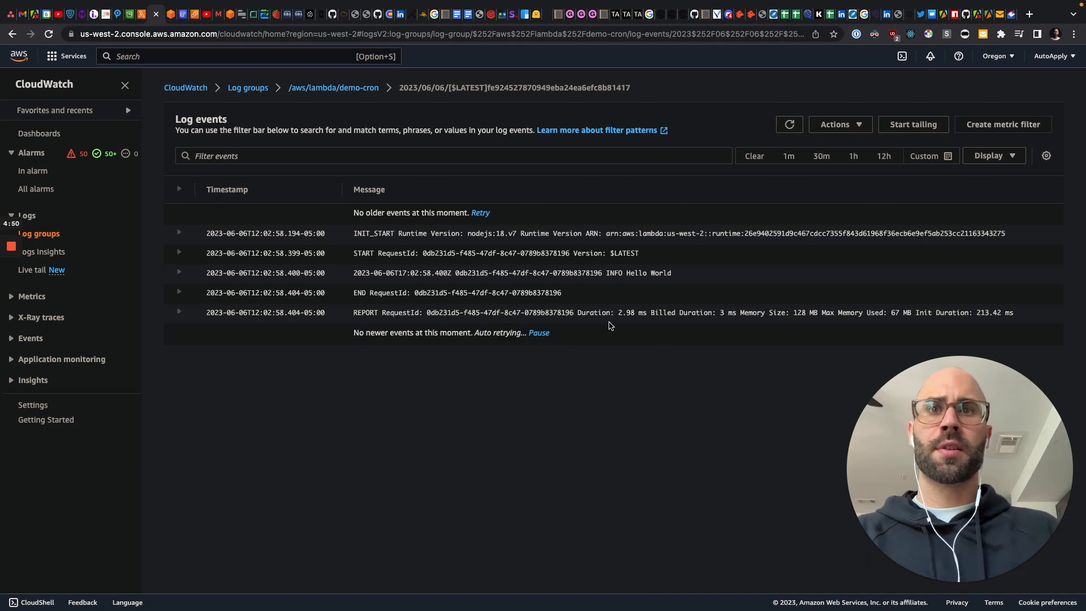